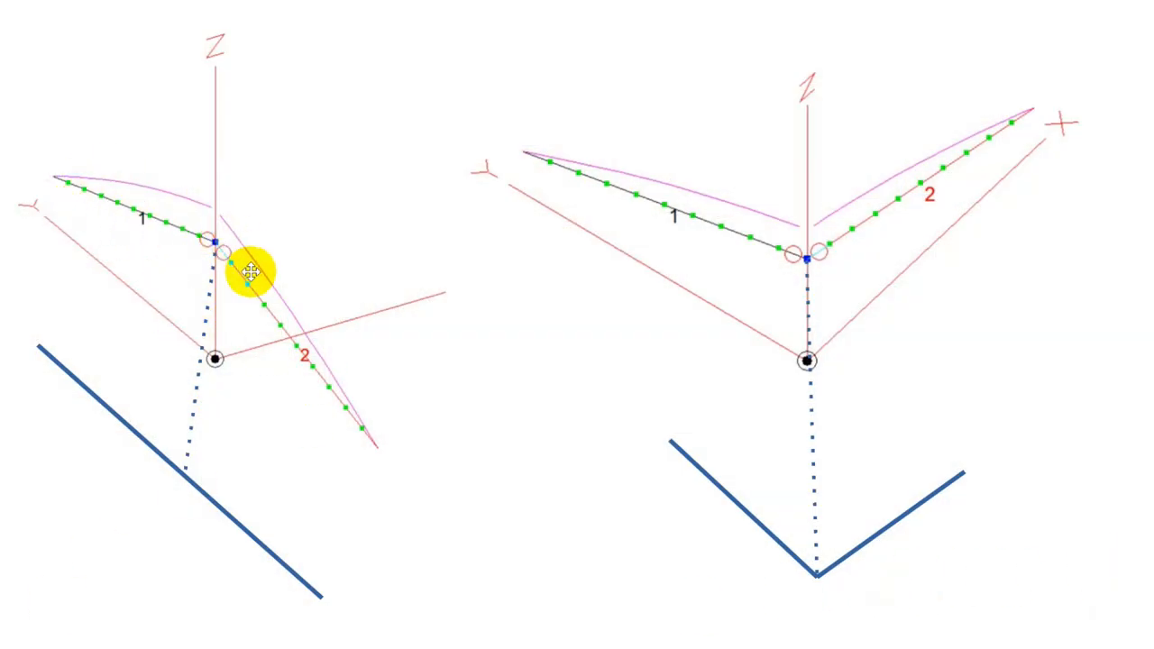
{"action": "mouse_move", "coordinate": [33, 330]}
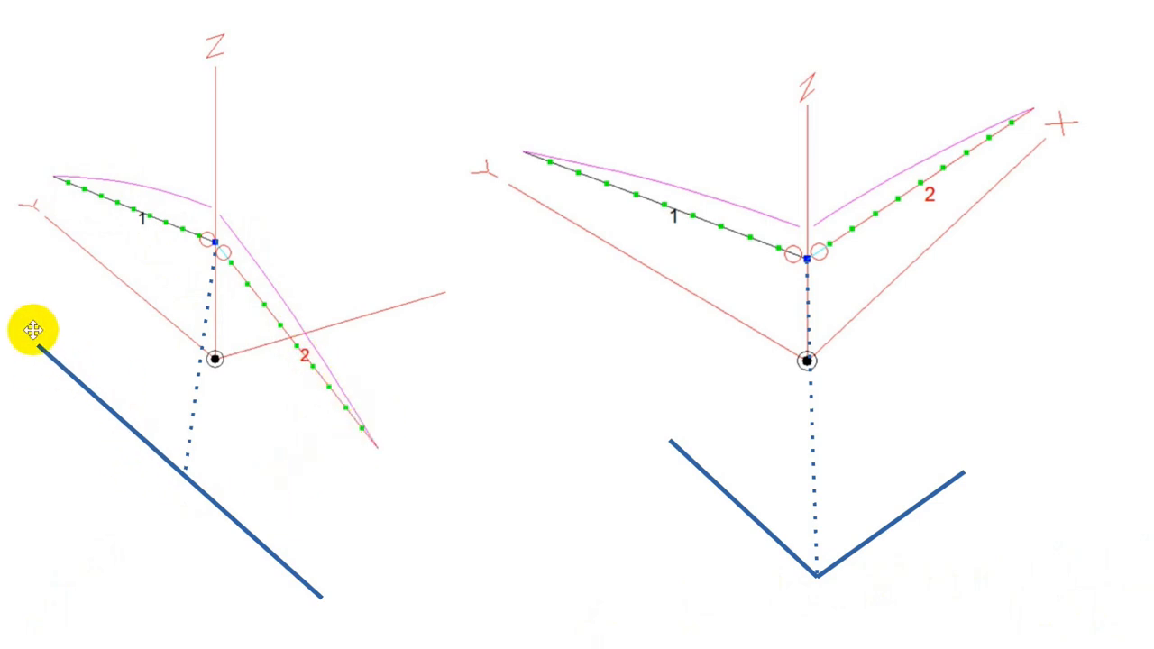
{"action": "mouse_move", "coordinate": [255, 539]}
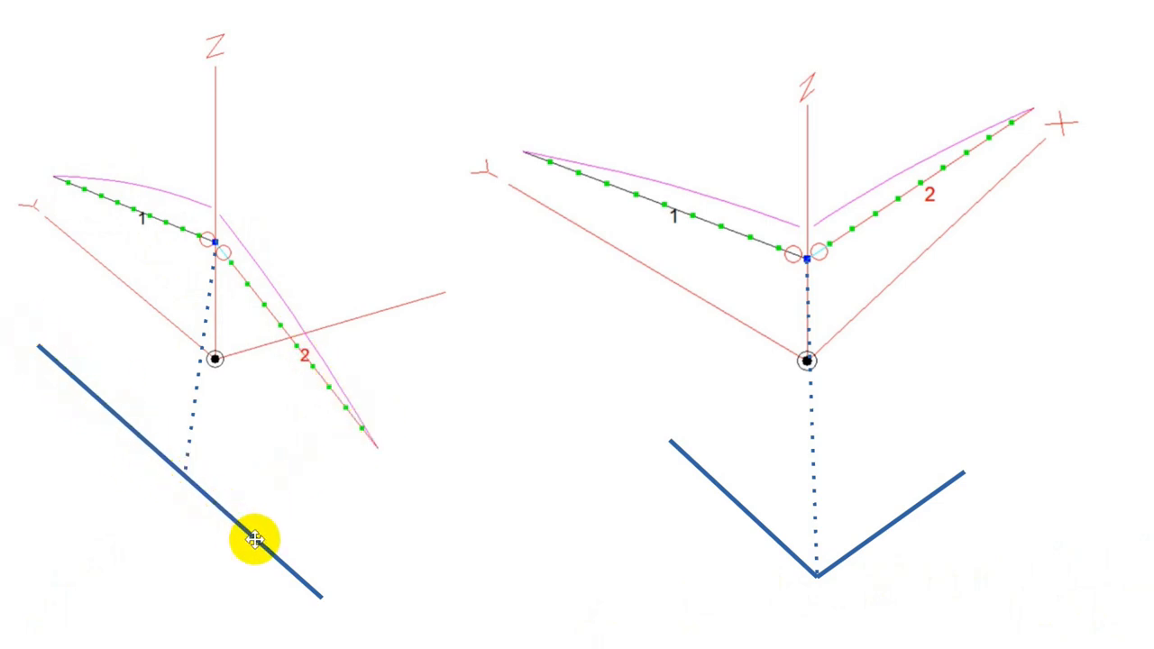
{"action": "mouse_move", "coordinate": [320, 602]}
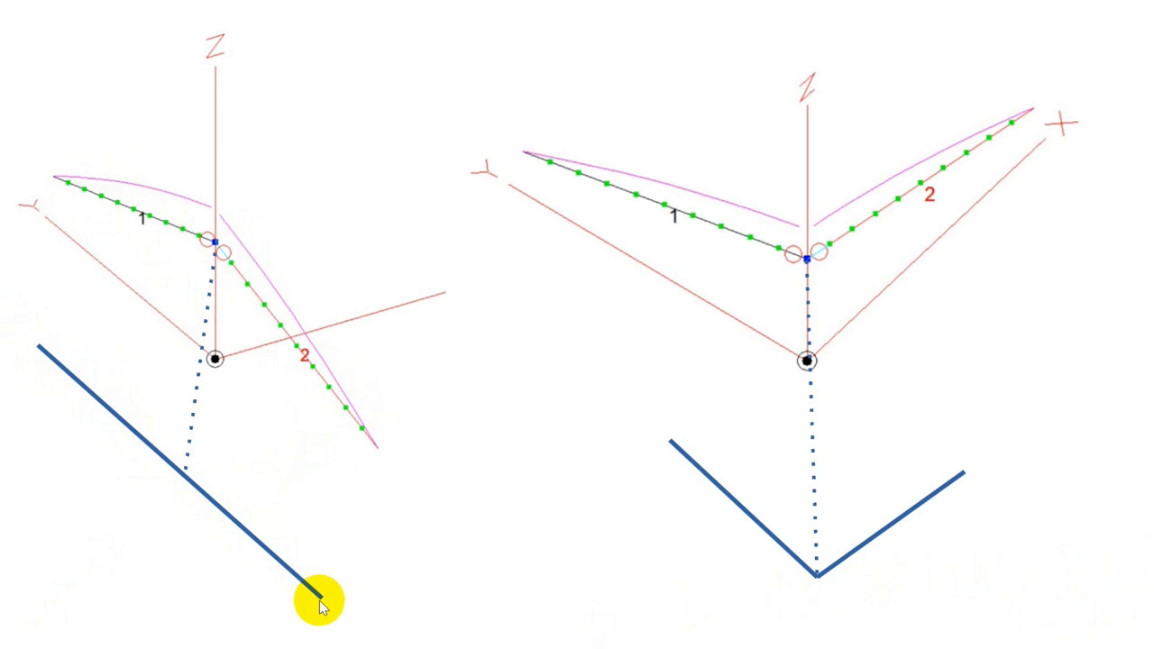
{"action": "mouse_move", "coordinate": [207, 472]}
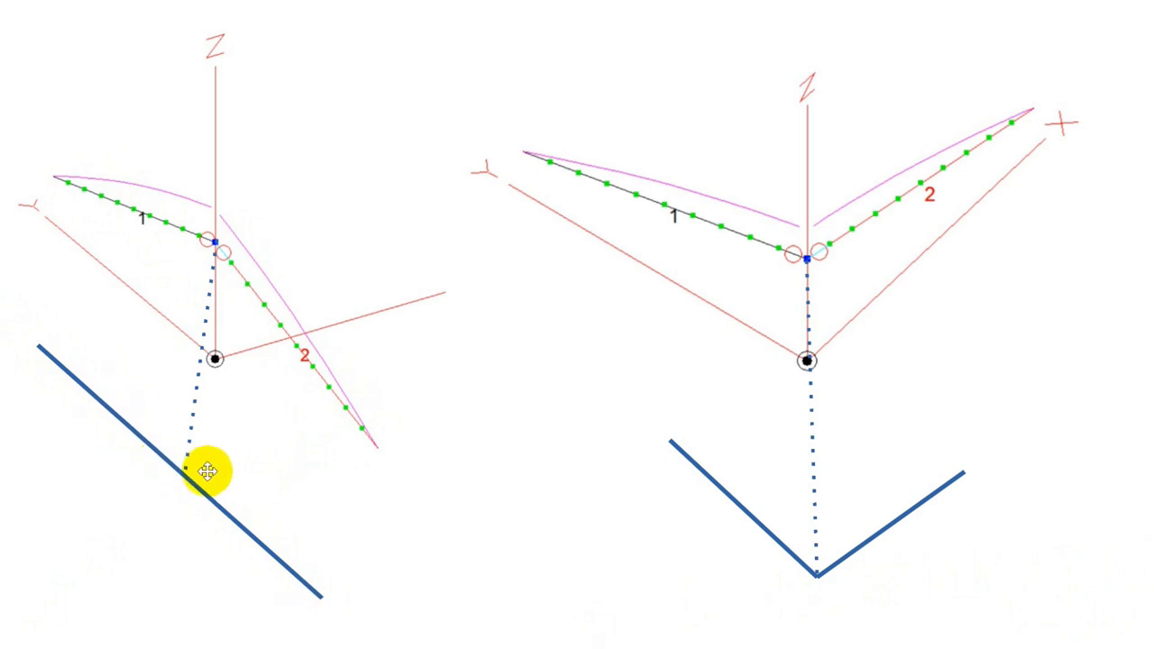
{"action": "mouse_move", "coordinate": [221, 243]}
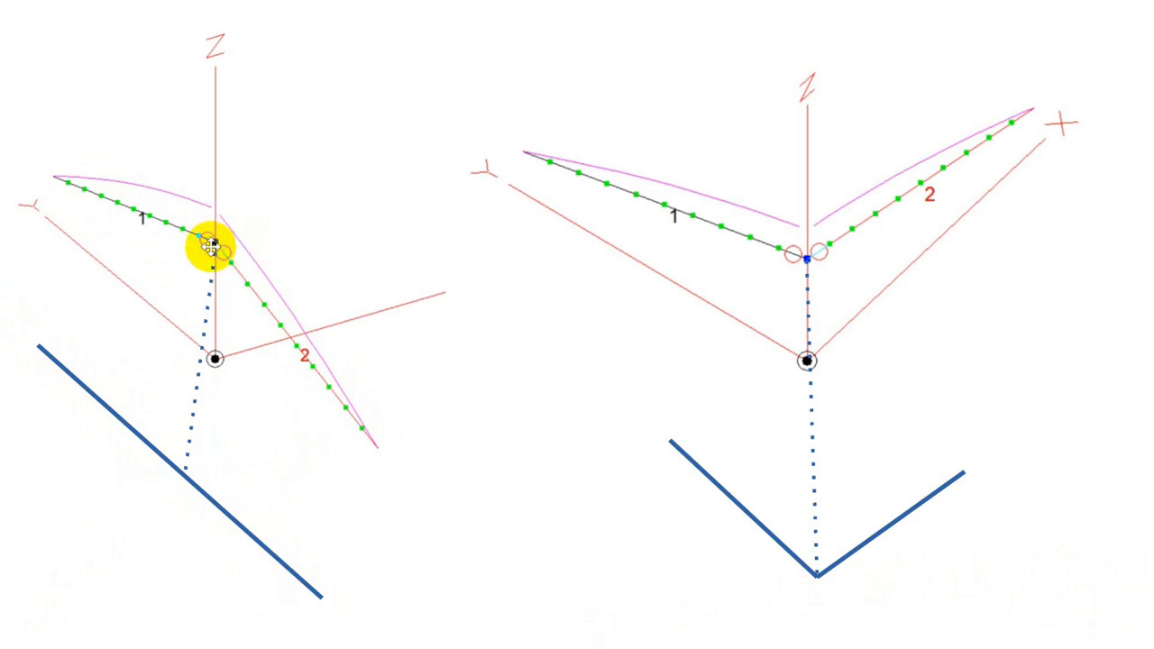
{"action": "mouse_move", "coordinate": [180, 467]}
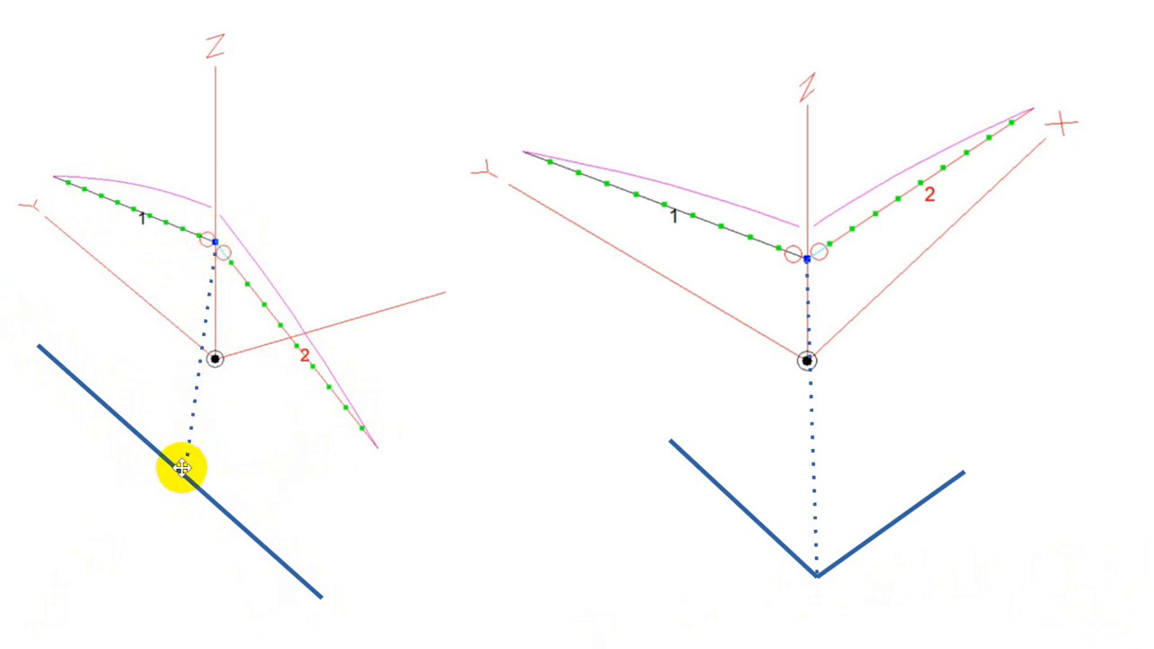
{"action": "mouse_move", "coordinate": [169, 351]}
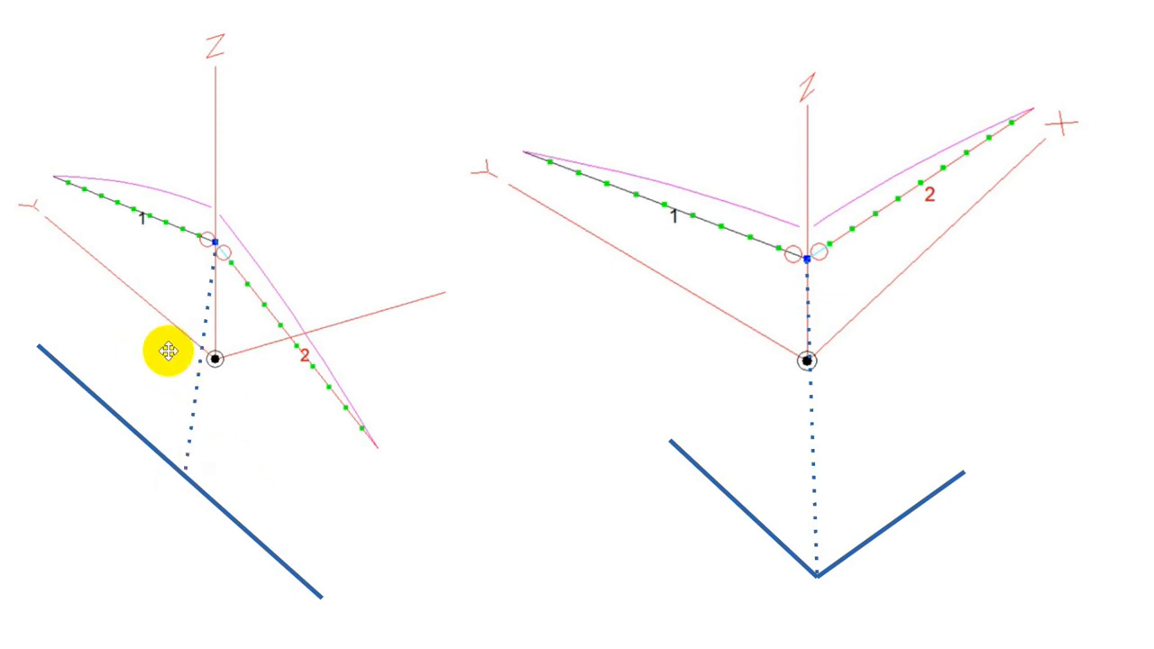
{"action": "mouse_move", "coordinate": [313, 275]}
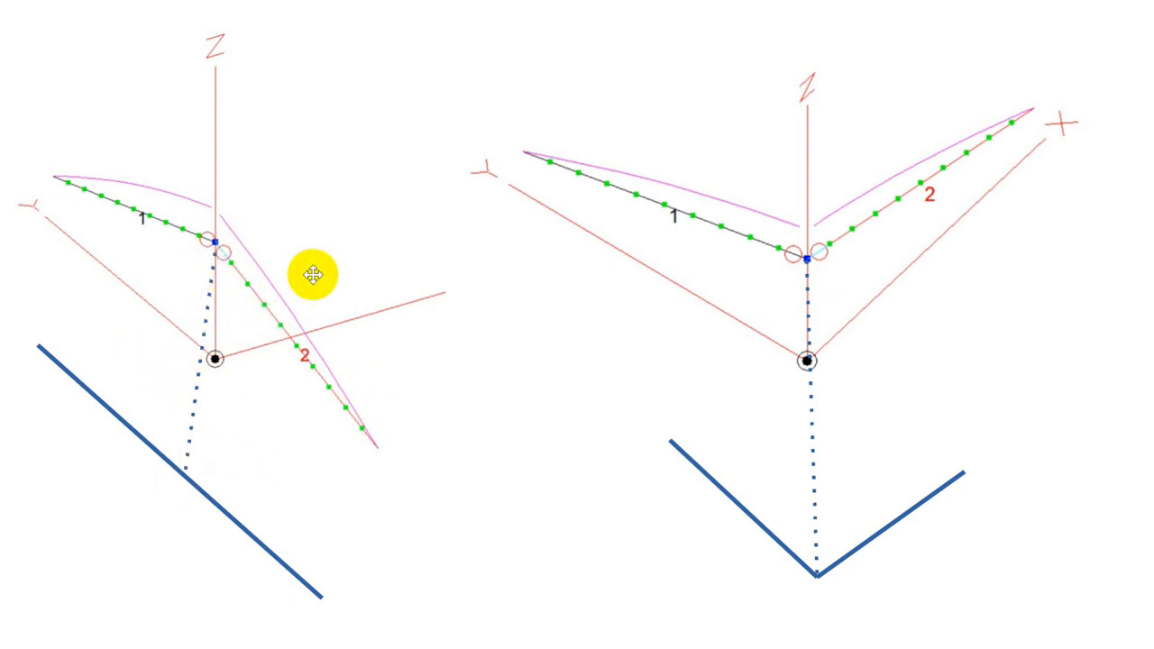
{"action": "mouse_move", "coordinate": [338, 396]}
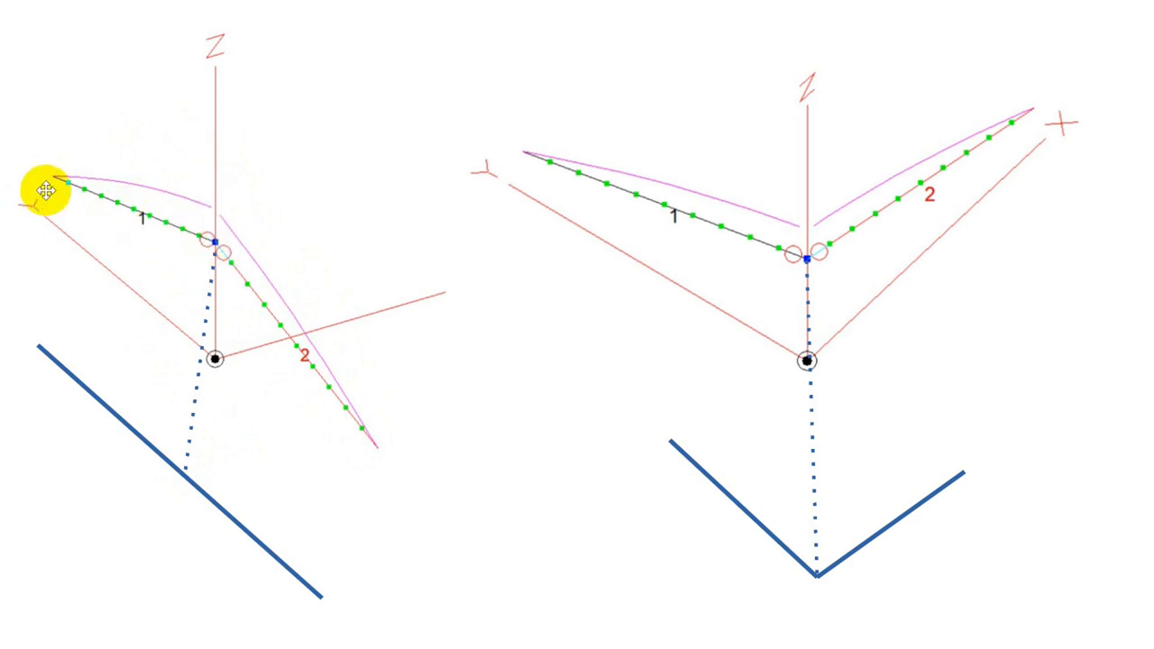
{"action": "mouse_move", "coordinate": [388, 446]}
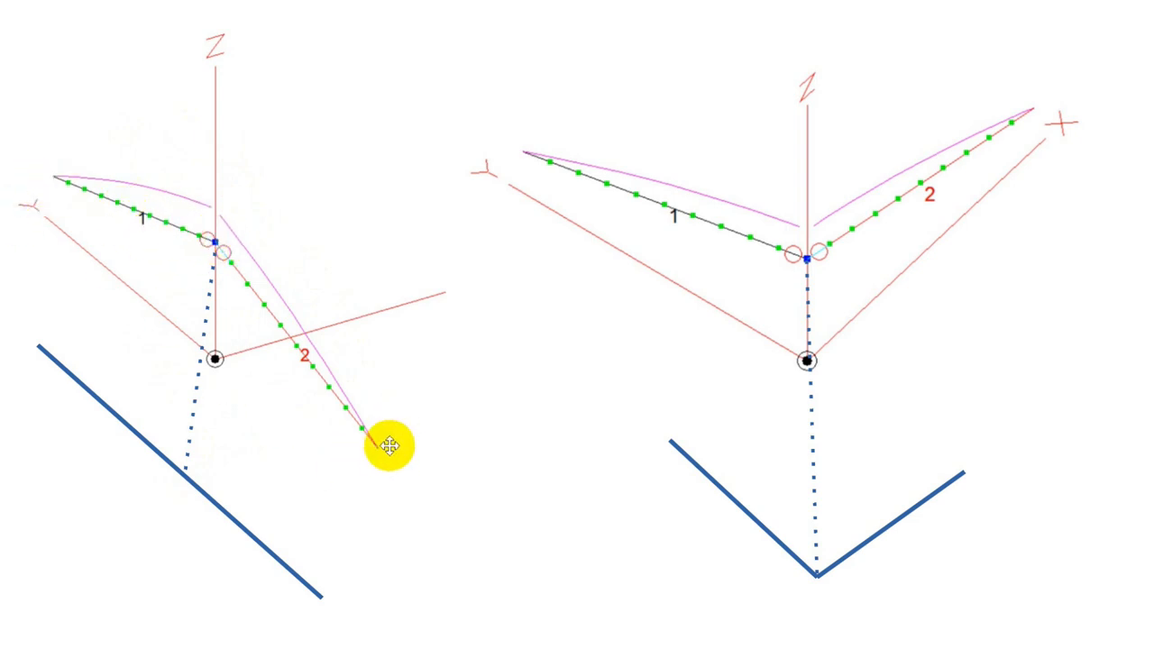
{"action": "mouse_move", "coordinate": [707, 419]}
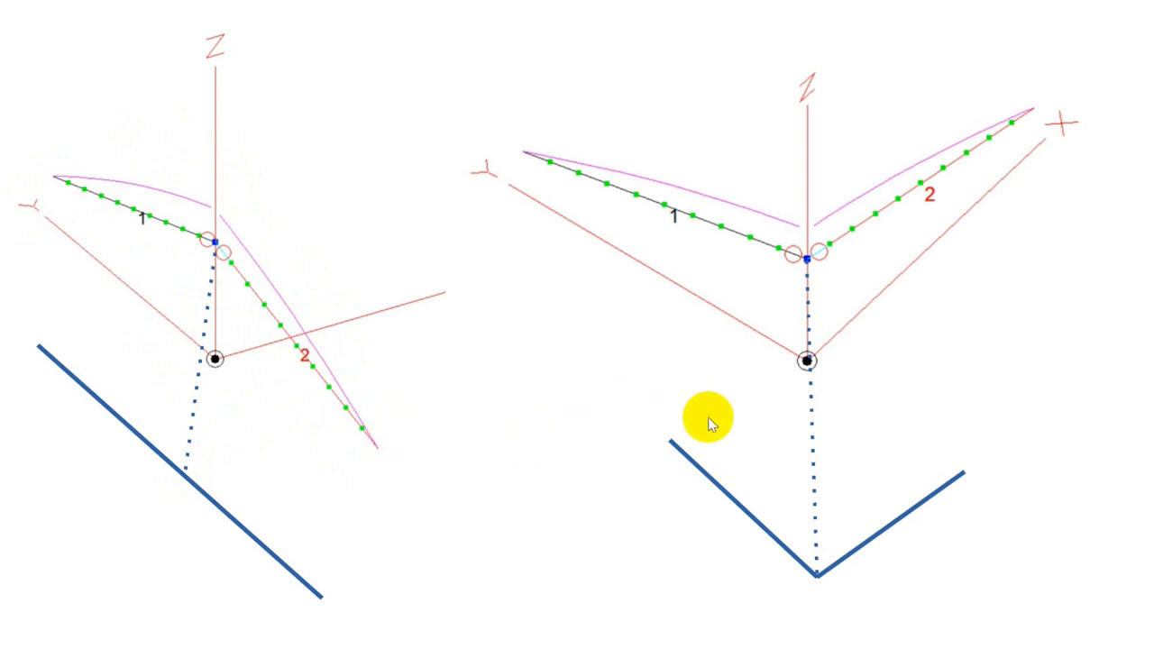
{"action": "mouse_move", "coordinate": [410, 452]}
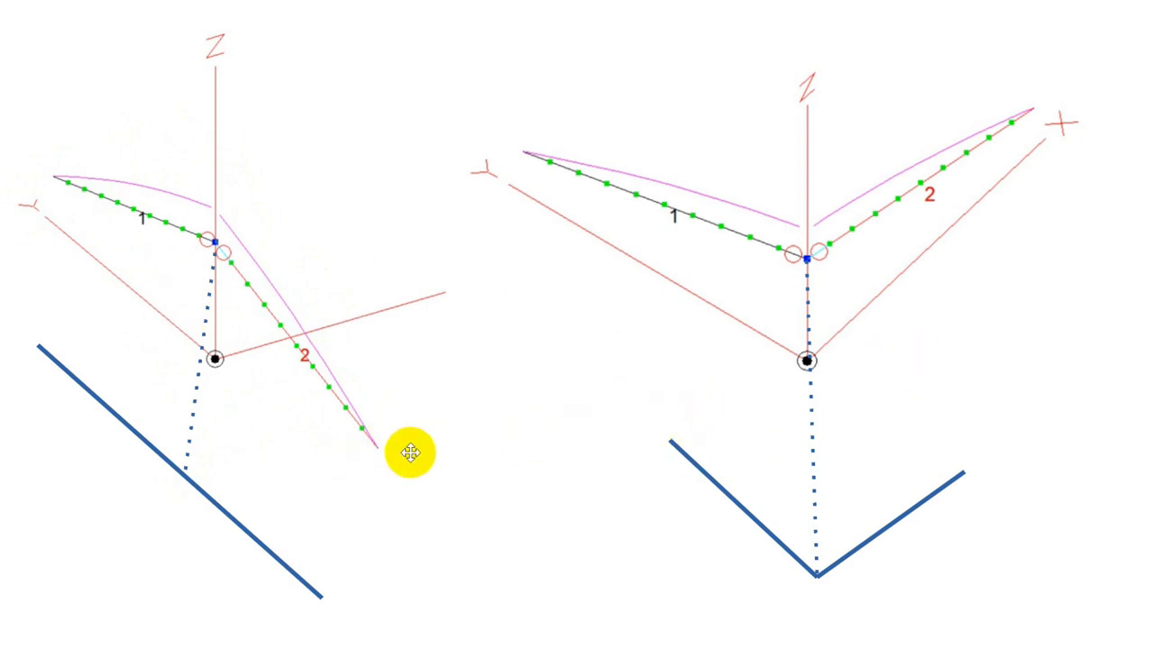
{"action": "mouse_move", "coordinate": [467, 203]}
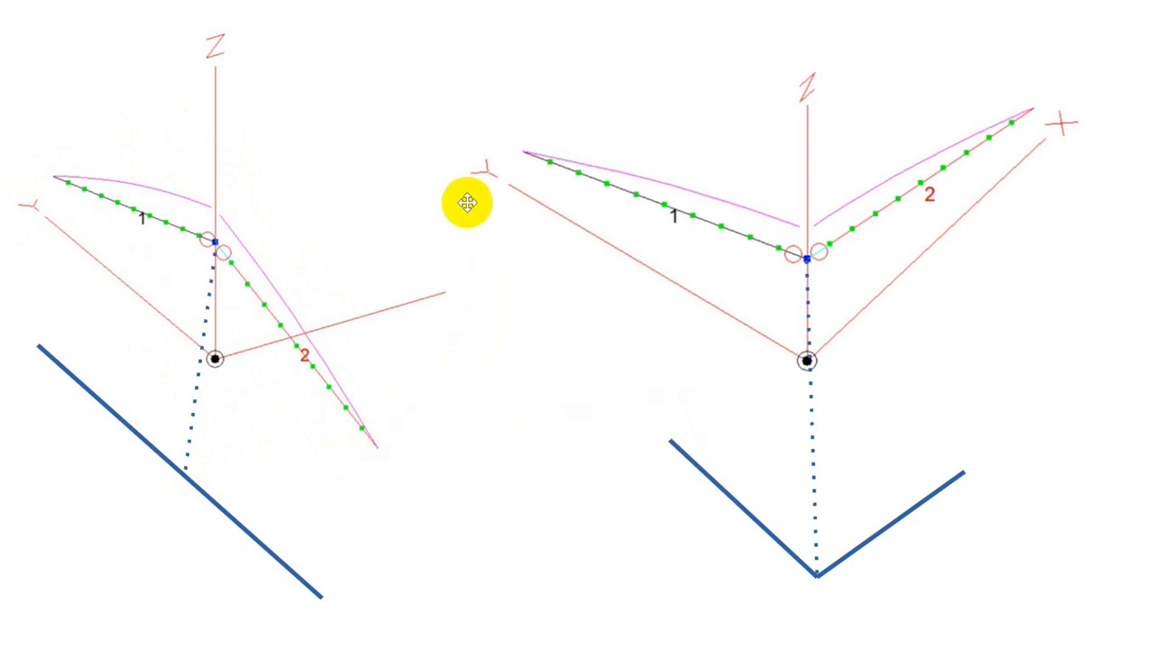
{"action": "mouse_move", "coordinate": [394, 422]}
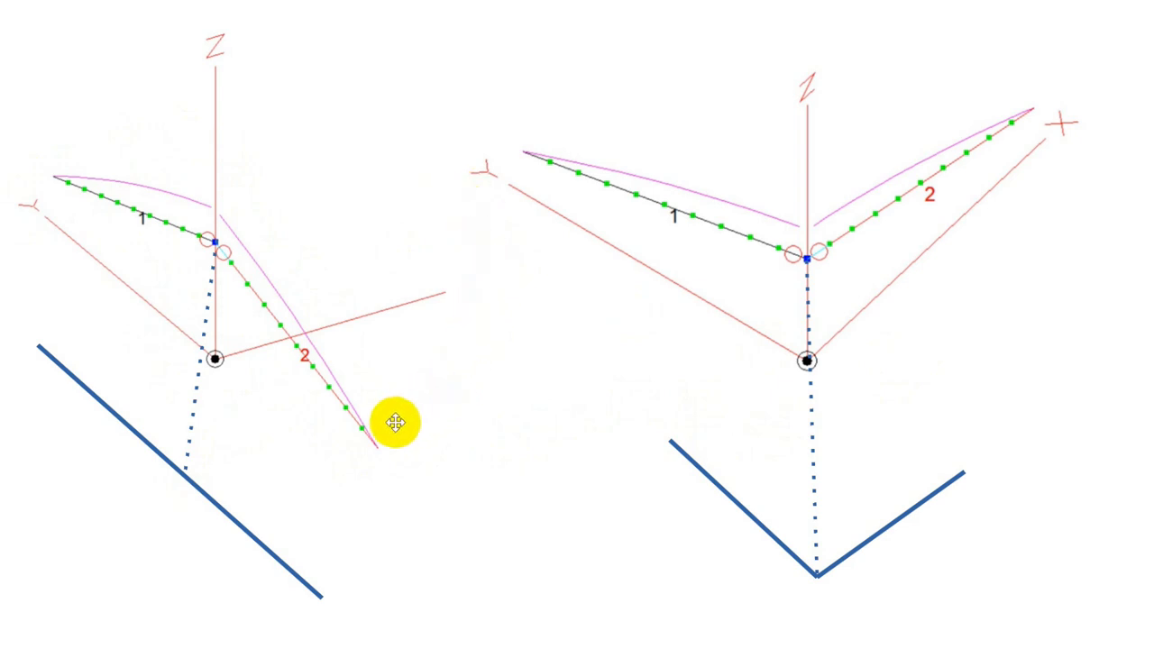
{"action": "mouse_move", "coordinate": [436, 215]}
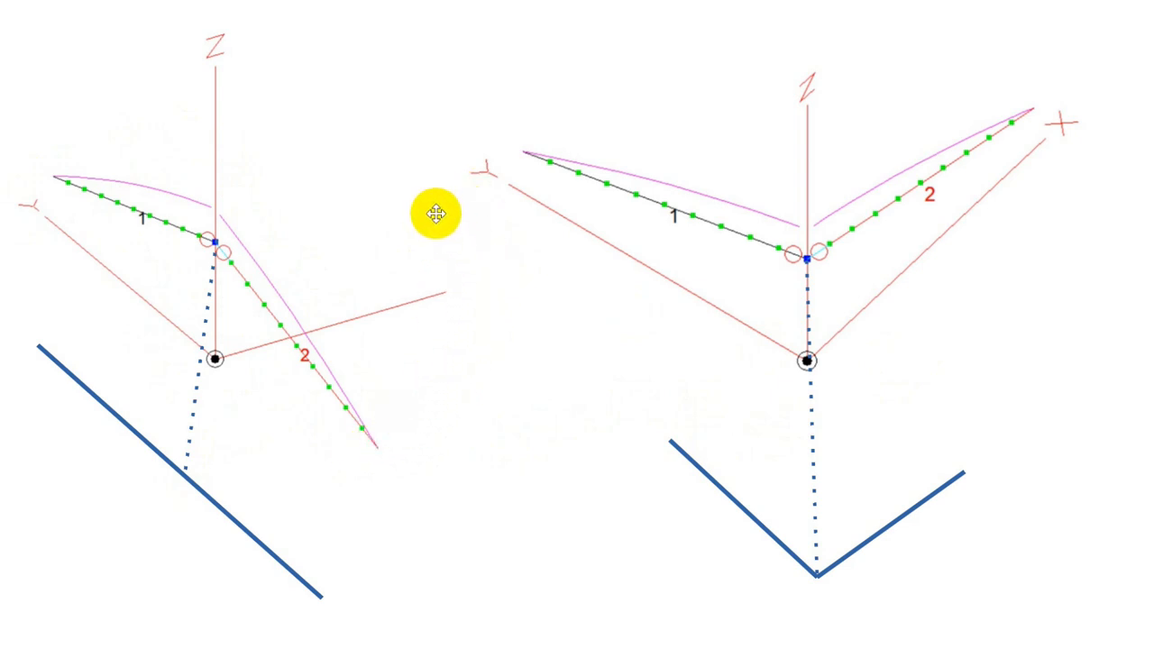
{"action": "mouse_move", "coordinate": [656, 451]}
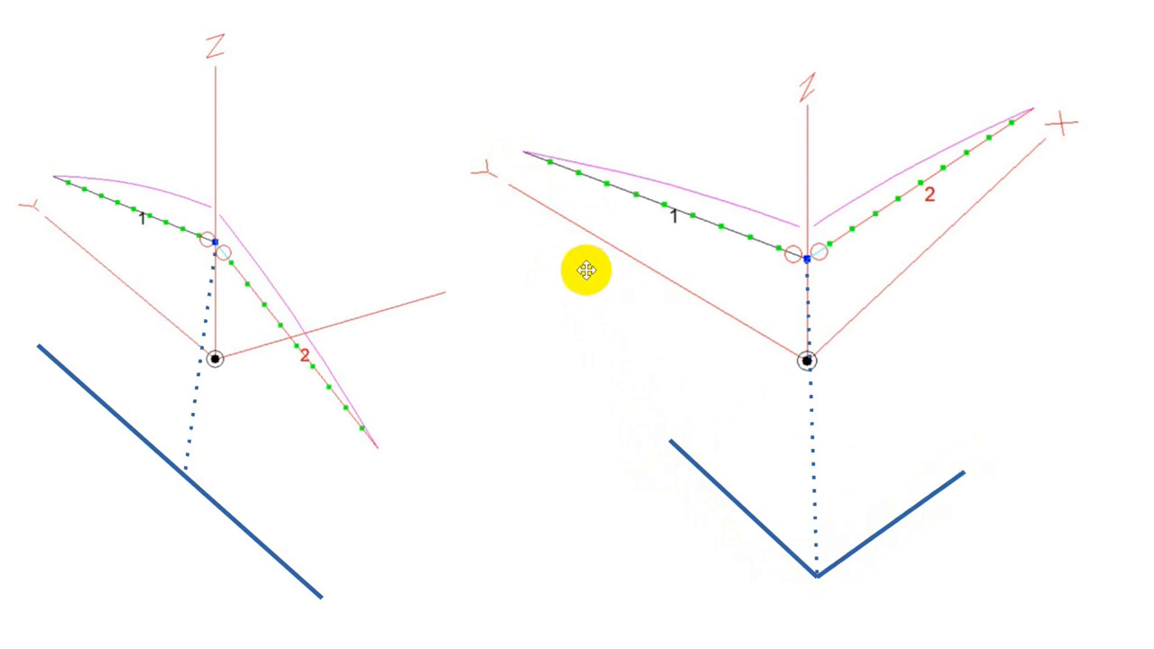
{"action": "mouse_move", "coordinate": [820, 275]}
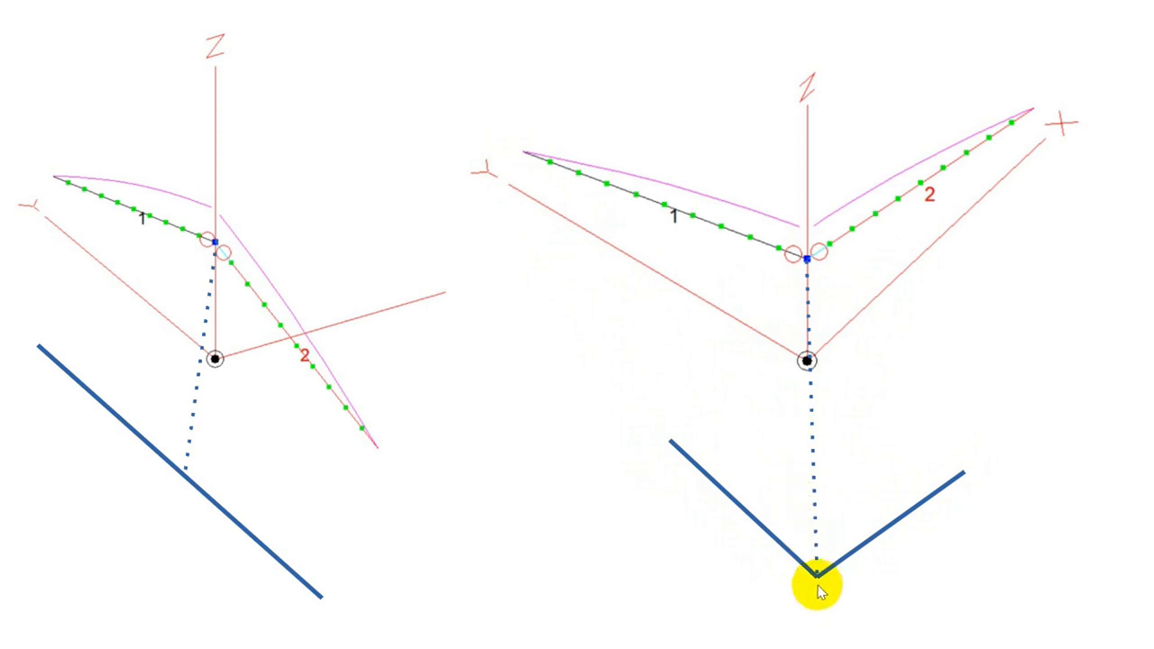
{"action": "mouse_move", "coordinate": [705, 448]}
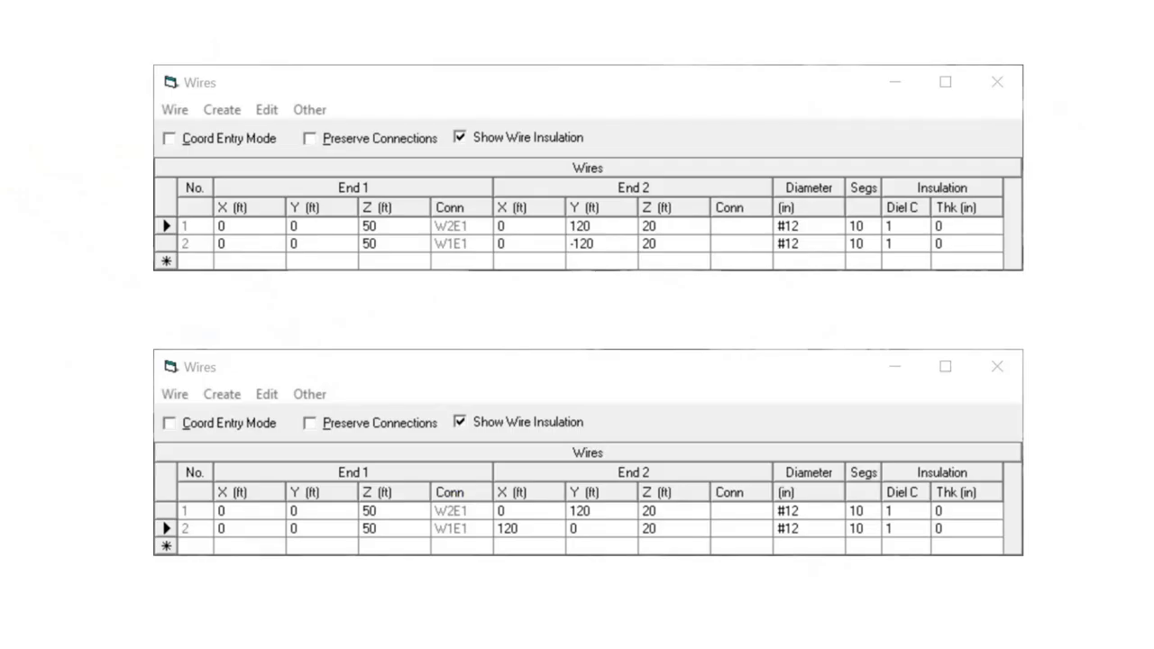
{"action": "mouse_move", "coordinate": [960, 290]}
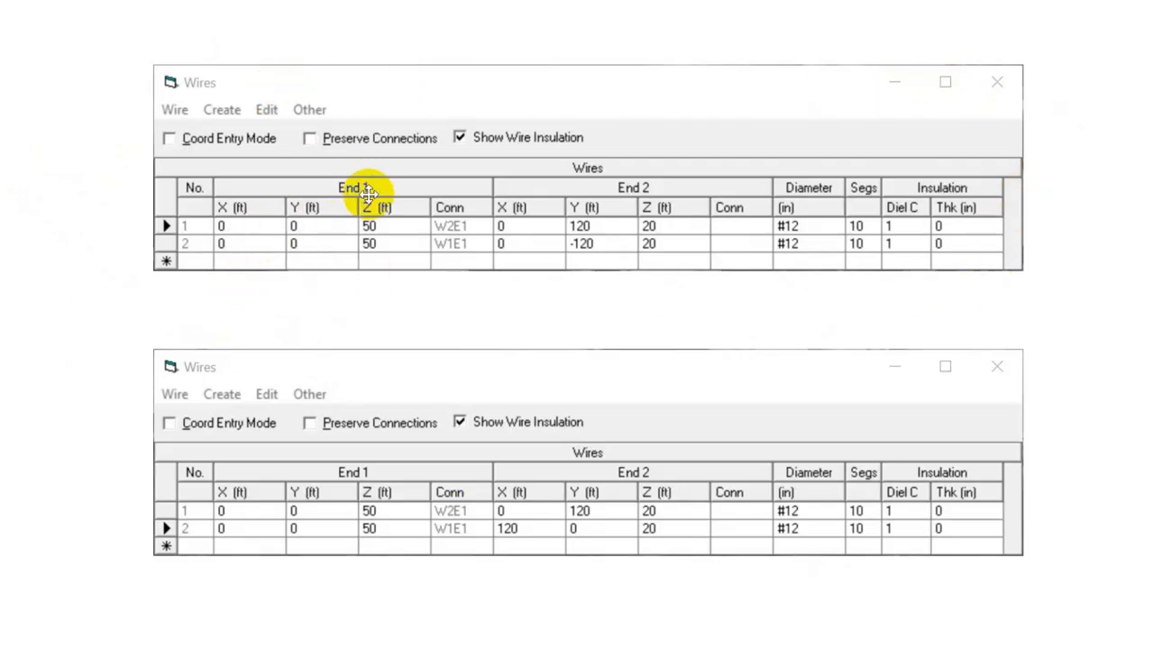
{"action": "mouse_move", "coordinate": [216, 298]}
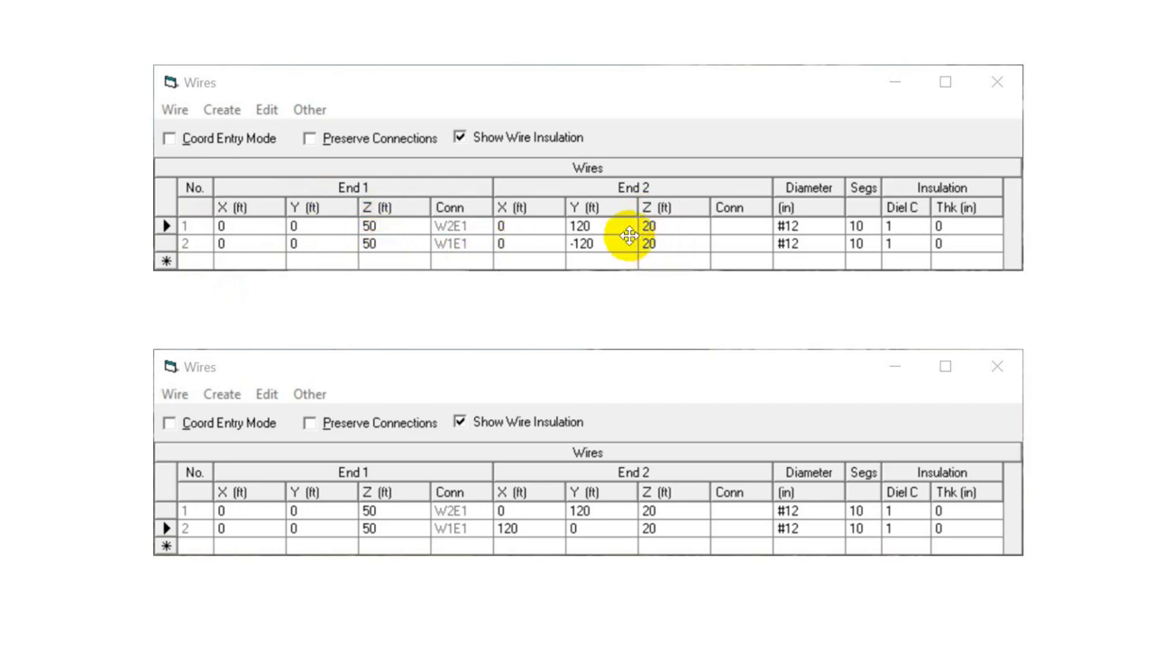
- Compare wire tables: straight vee's second wire ends at Y −120, arrow's at X 120
{"action": "left_click", "coordinate": [581, 226]}
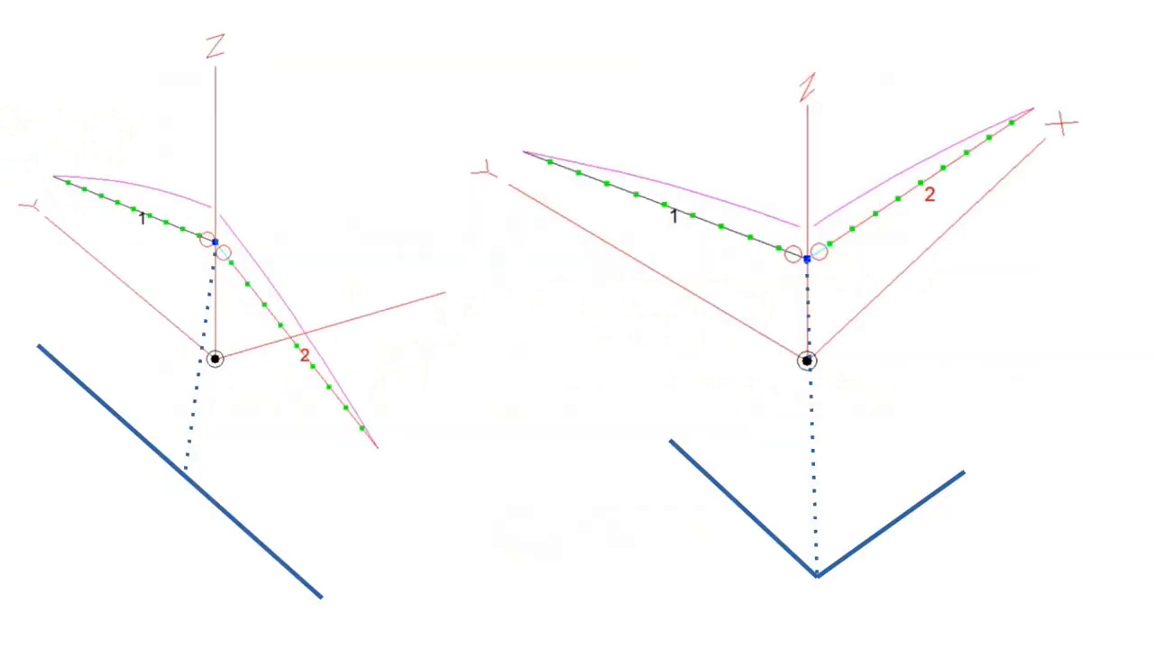
{"action": "mouse_move", "coordinate": [460, 334]}
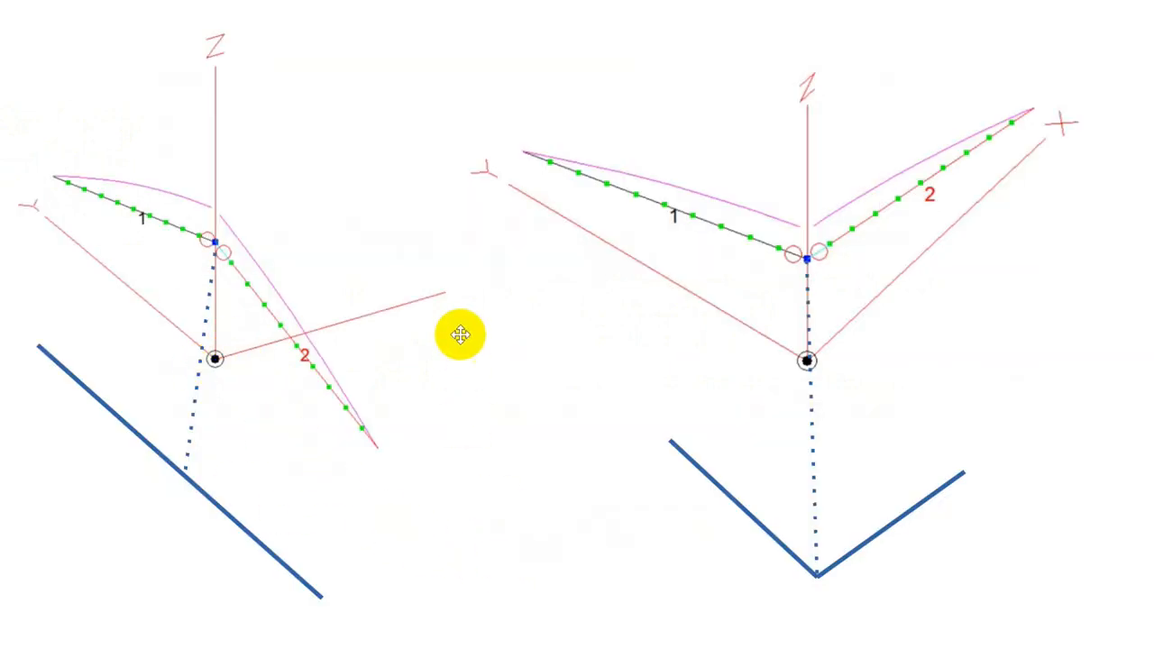
{"action": "mouse_move", "coordinate": [955, 176]}
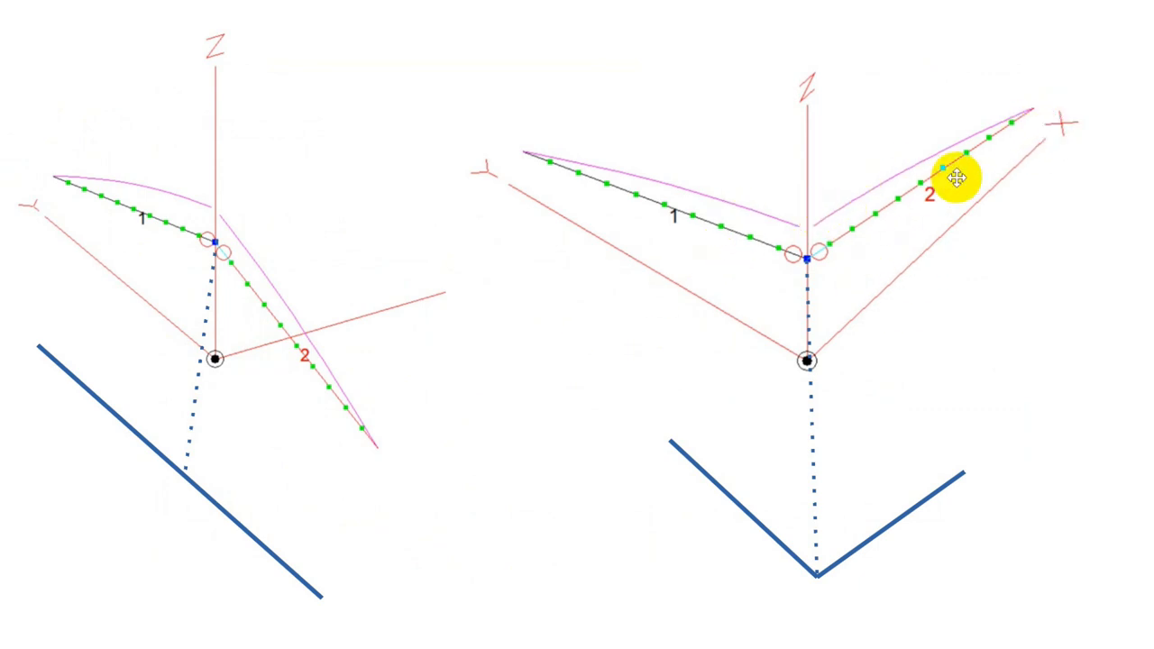
{"action": "mouse_move", "coordinate": [842, 211]}
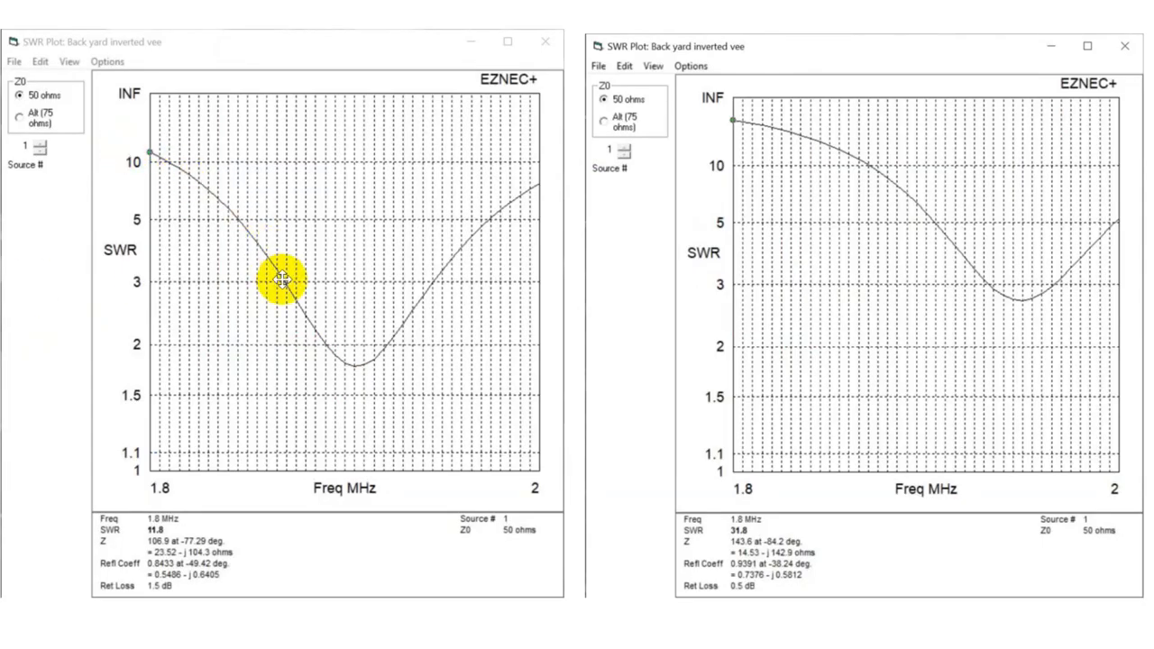
{"action": "mouse_move", "coordinate": [372, 372]}
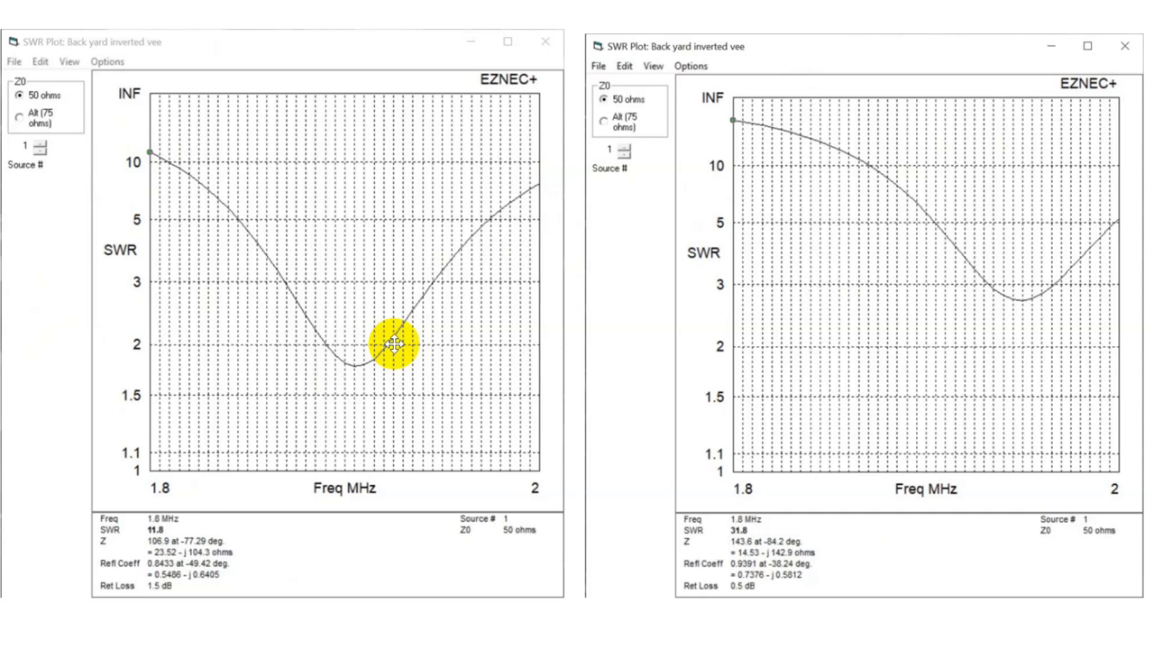
{"action": "mouse_move", "coordinate": [369, 350]}
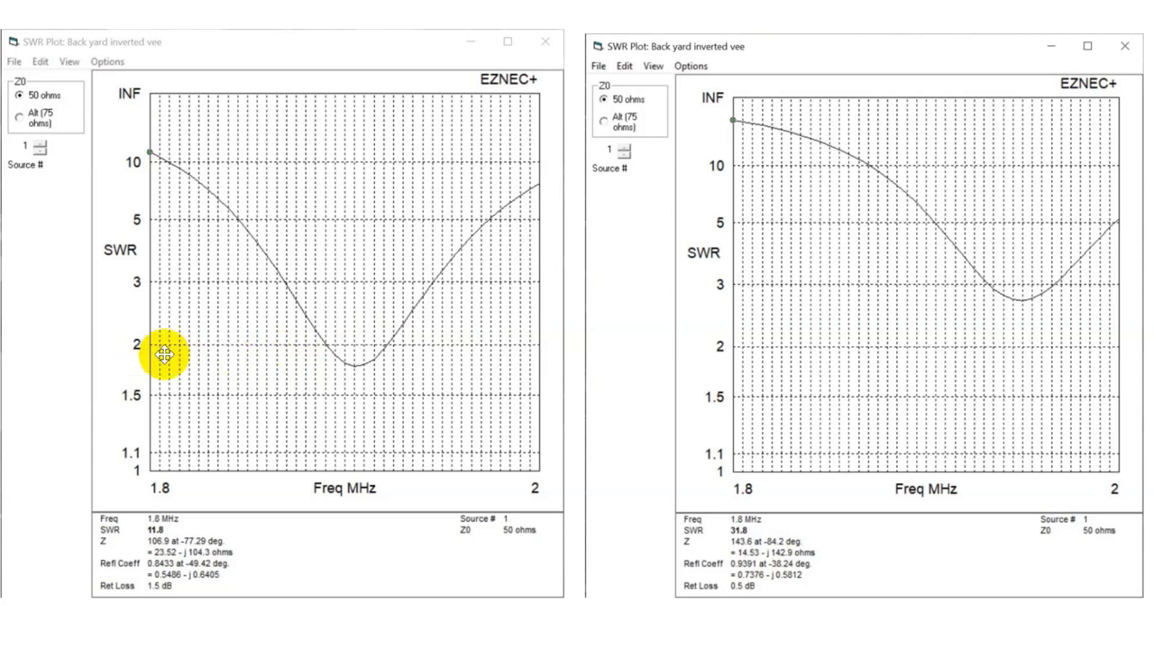
{"action": "mouse_move", "coordinate": [160, 198]}
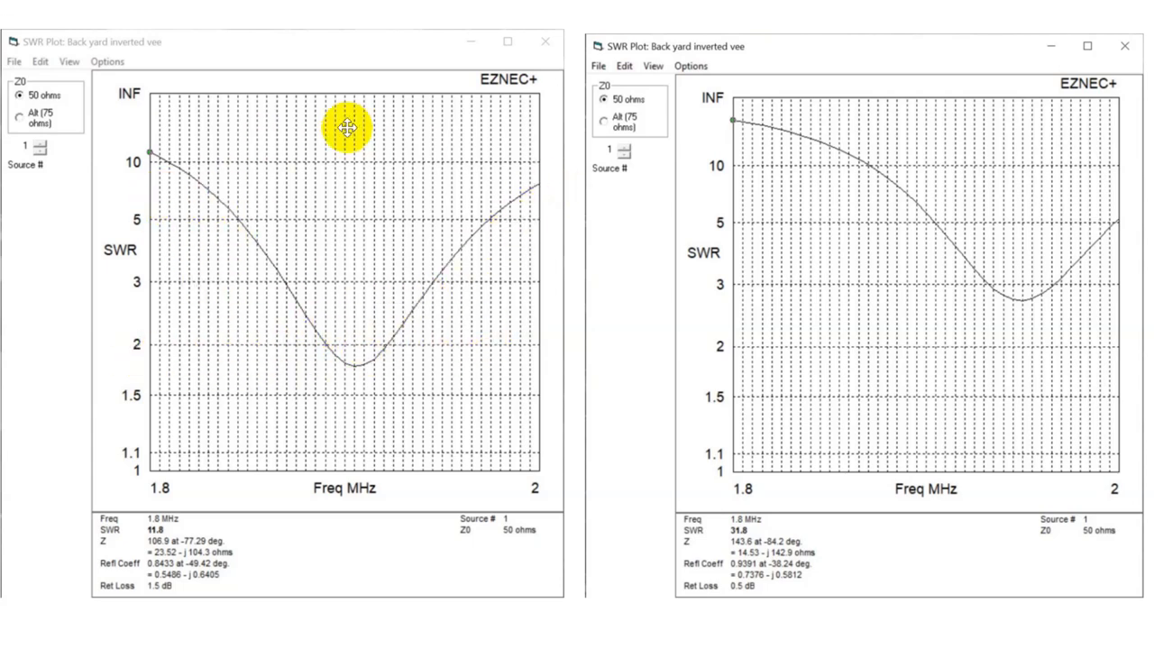
{"action": "mouse_move", "coordinate": [361, 350]}
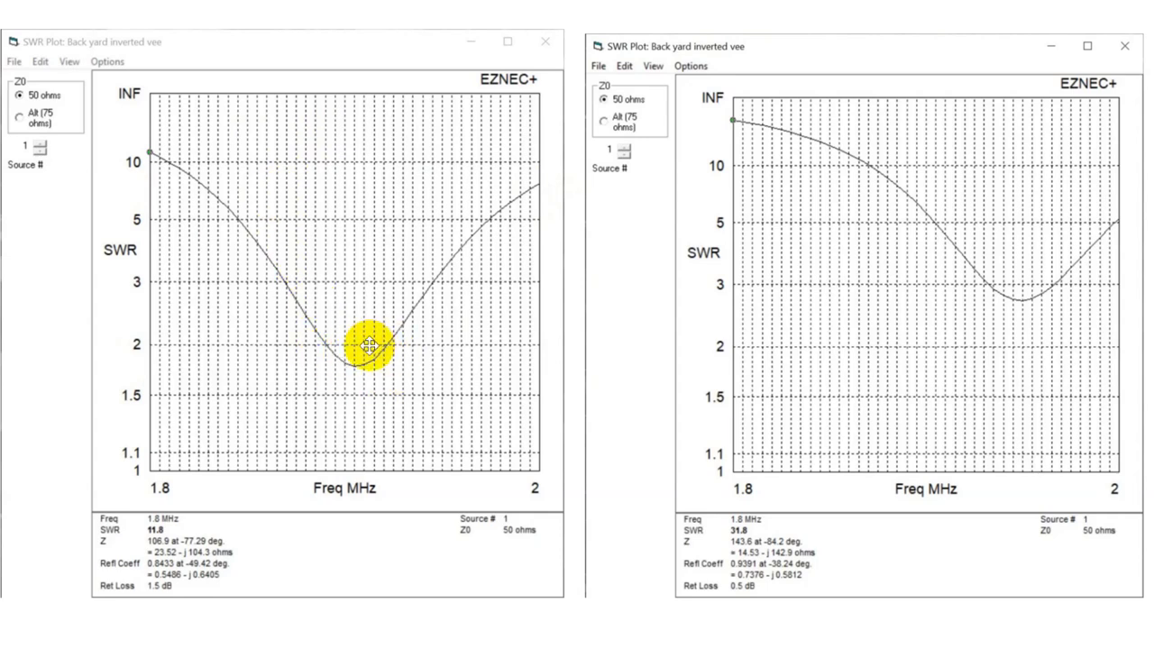
{"action": "mouse_move", "coordinate": [308, 353]}
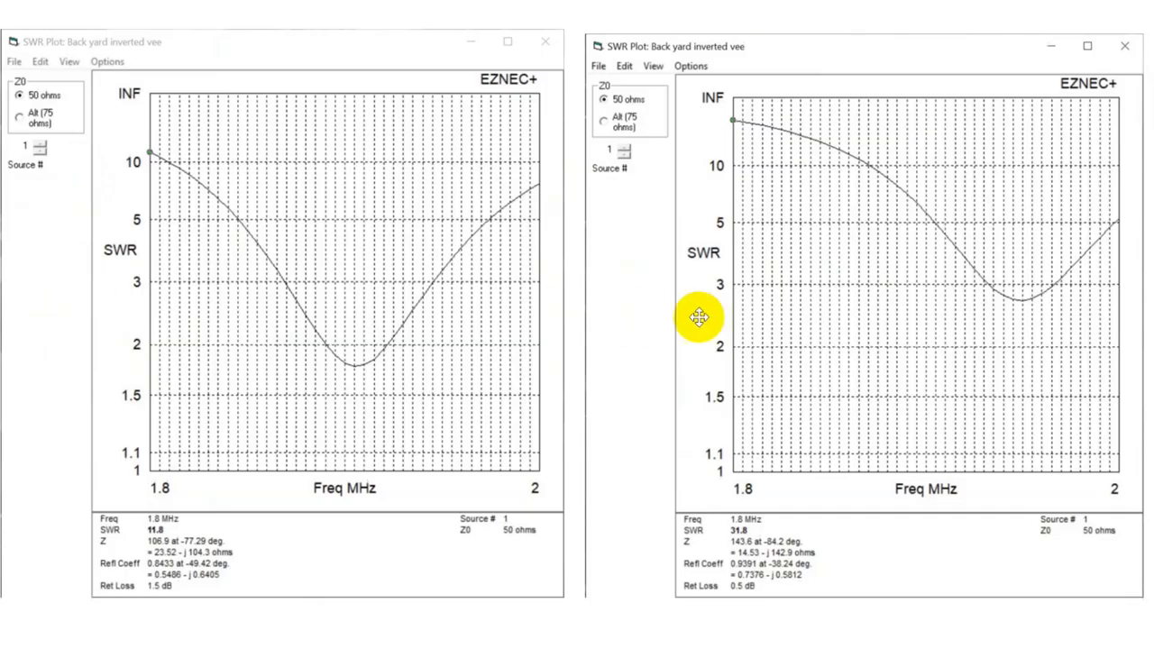
{"action": "mouse_move", "coordinate": [1023, 304]}
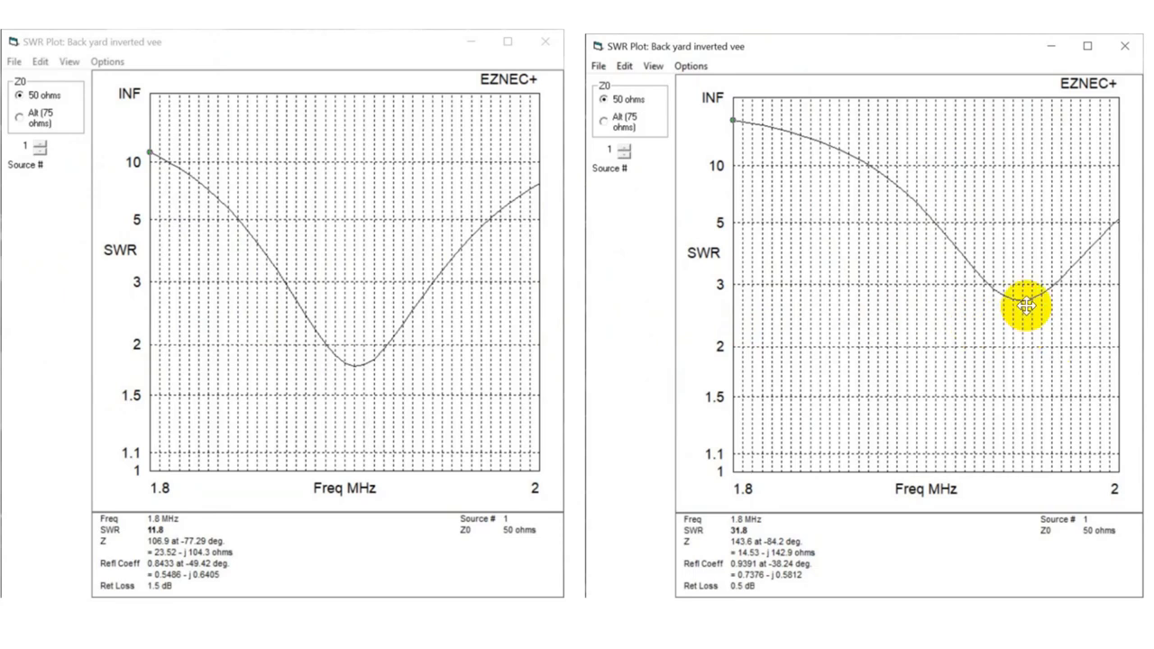
{"action": "mouse_move", "coordinate": [813, 236]}
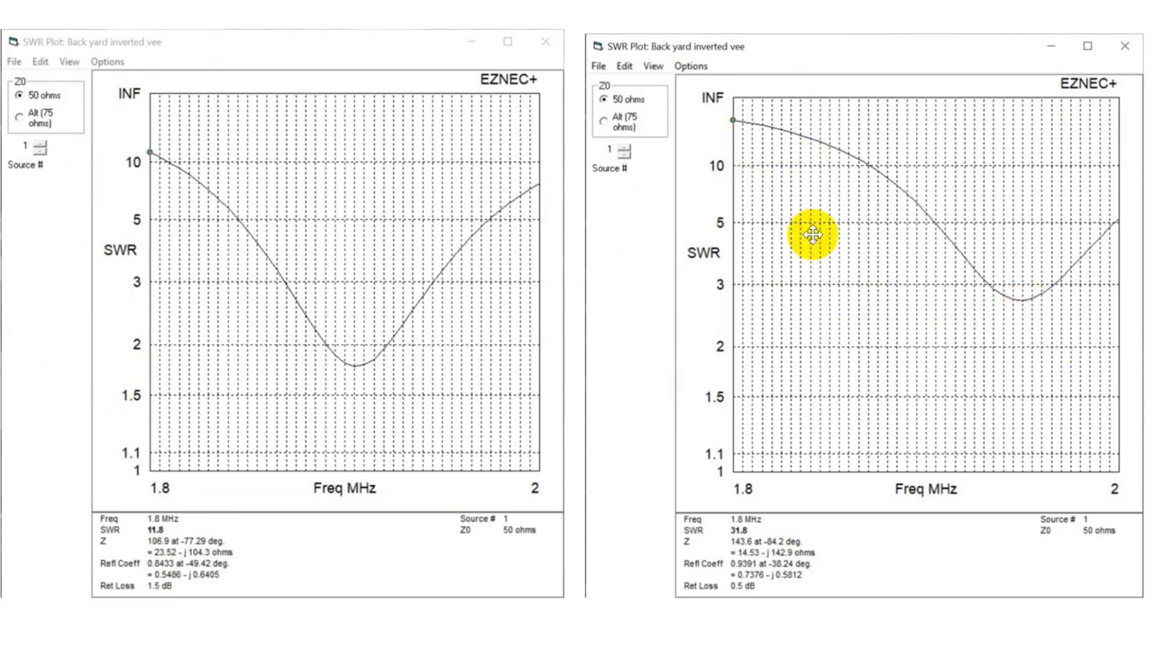
{"action": "mouse_move", "coordinate": [1045, 293]}
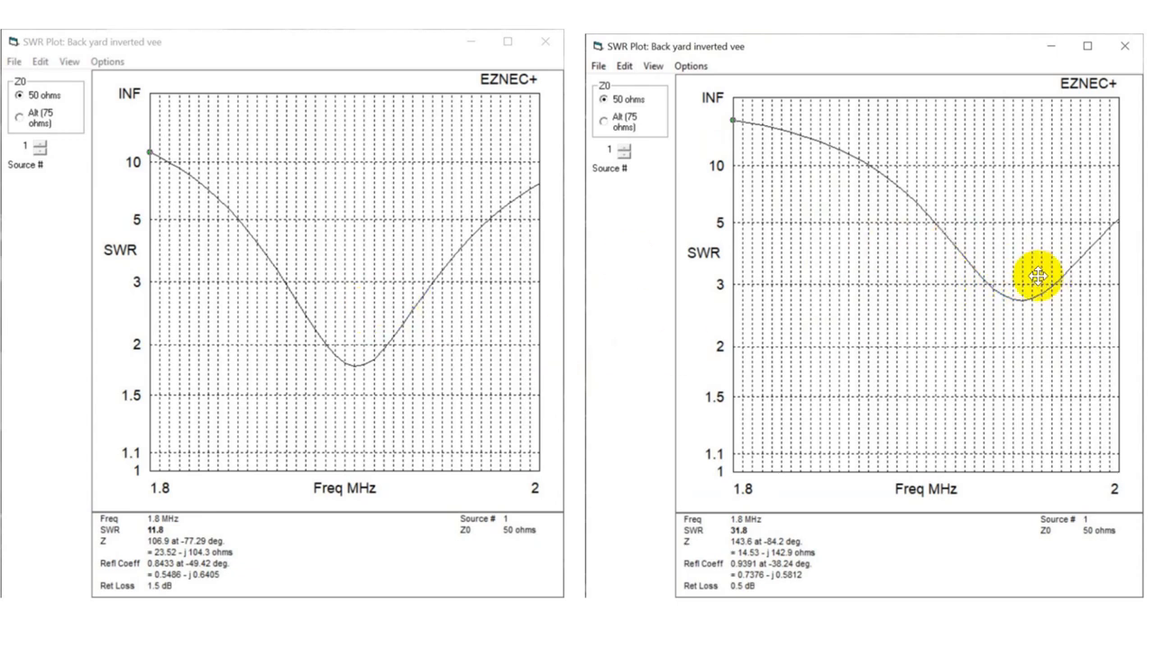
{"action": "mouse_move", "coordinate": [811, 301]}
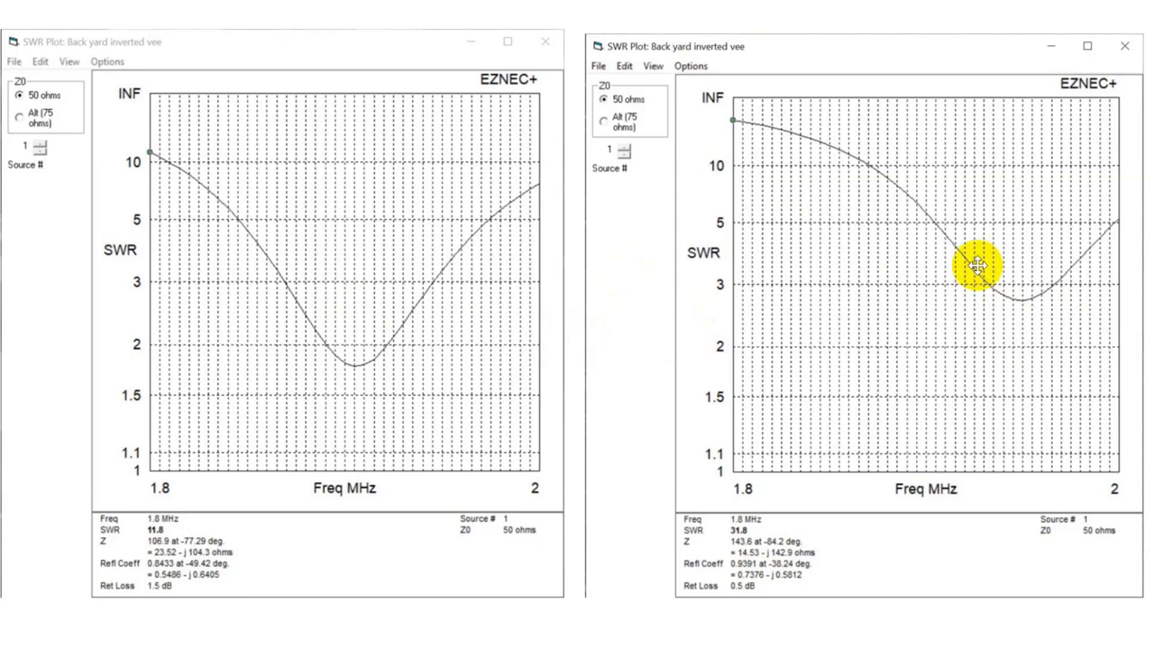
{"action": "mouse_move", "coordinate": [1018, 305]}
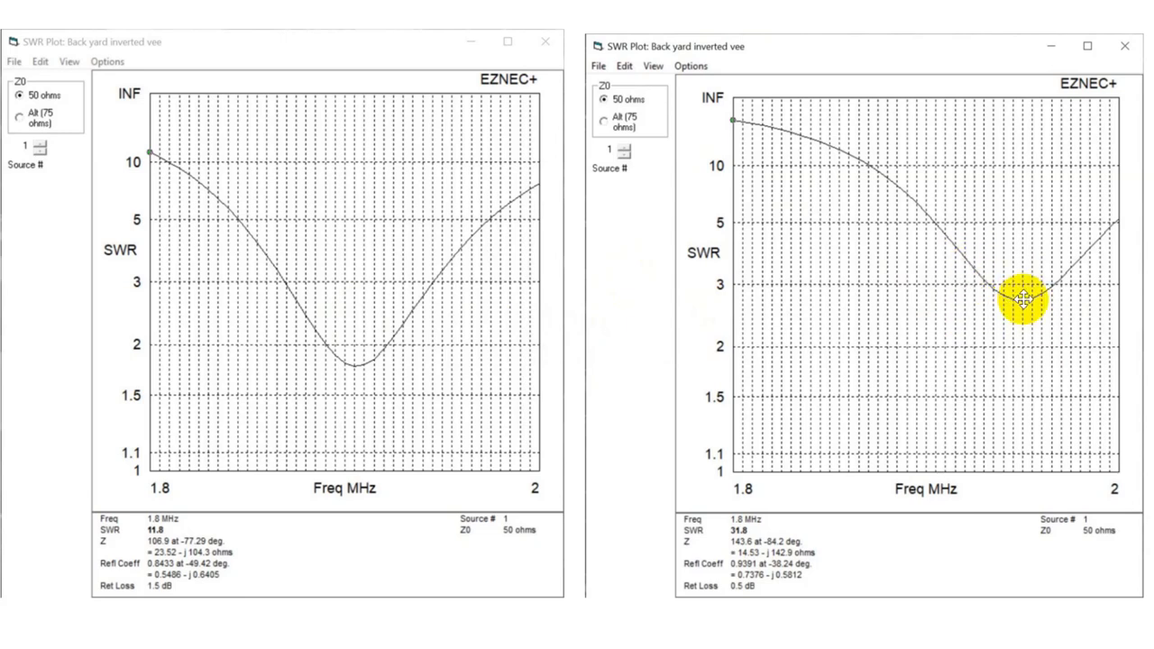
{"action": "mouse_move", "coordinate": [1021, 309]}
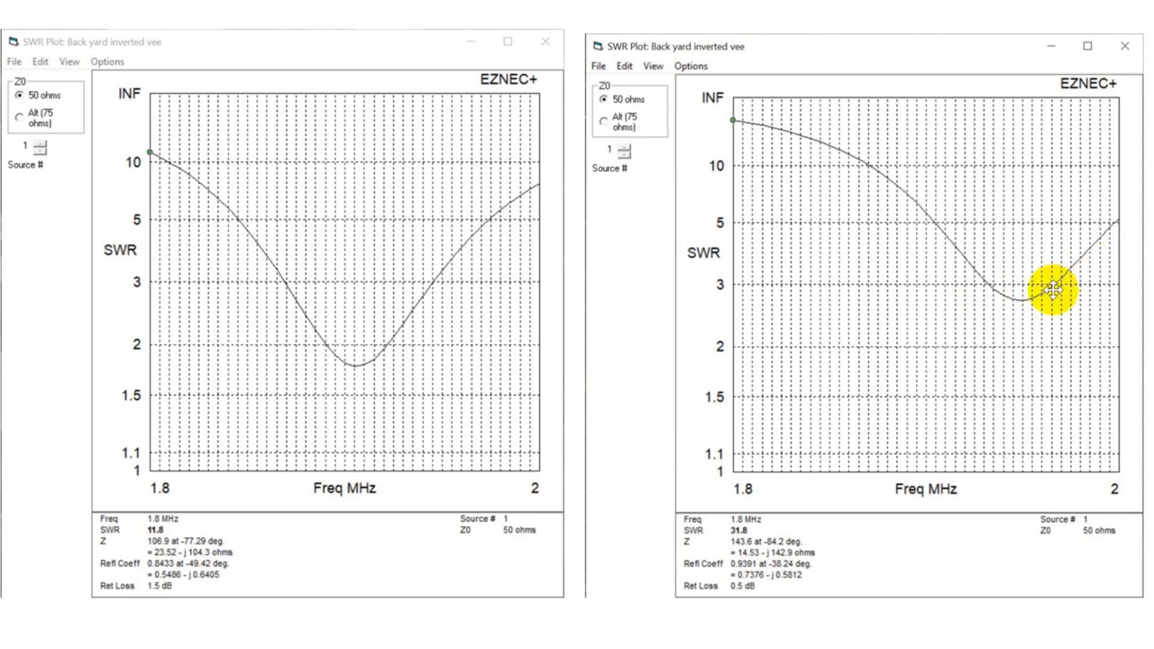
{"action": "mouse_move", "coordinate": [973, 288]}
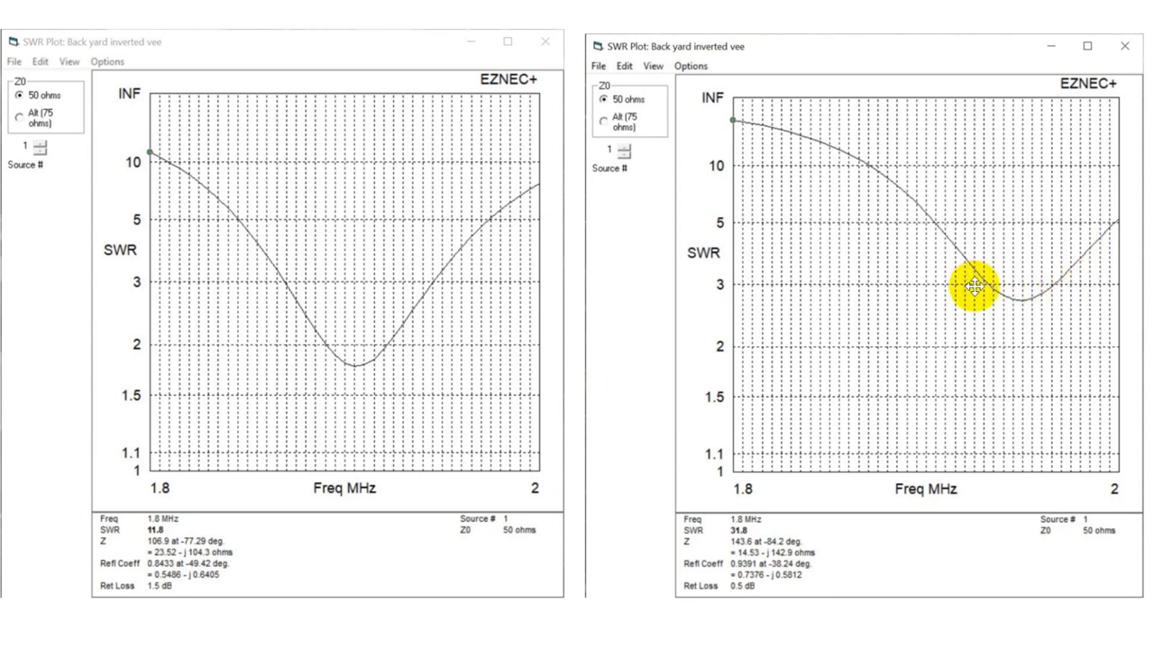
{"action": "mouse_move", "coordinate": [1018, 302]}
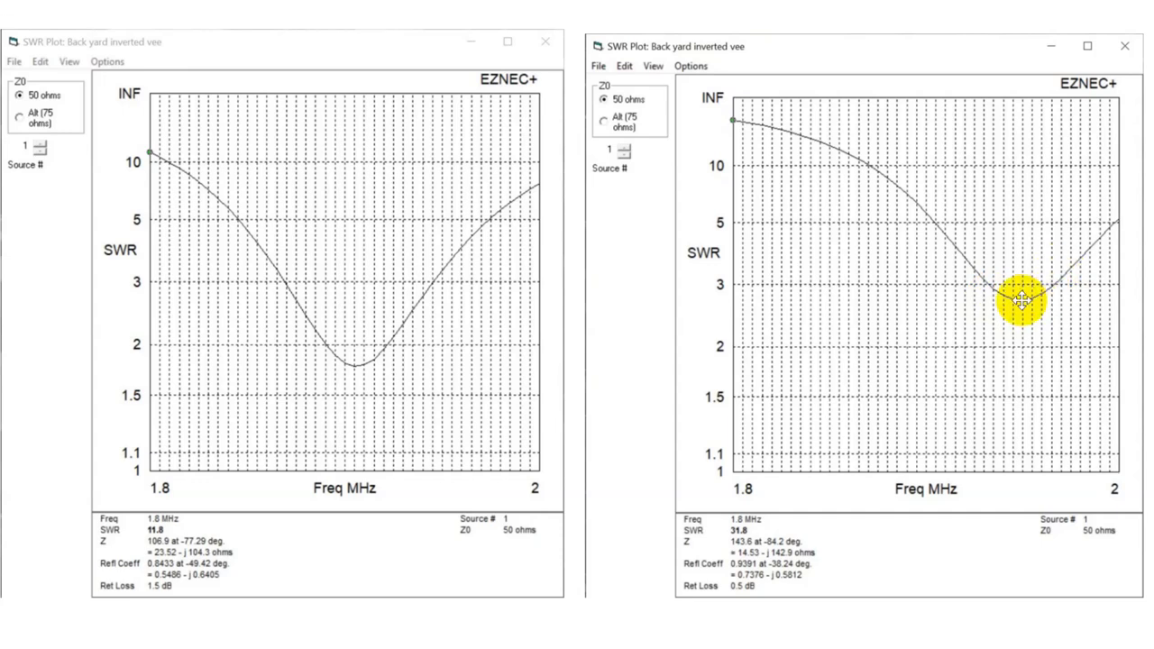
{"action": "mouse_move", "coordinate": [1000, 296]}
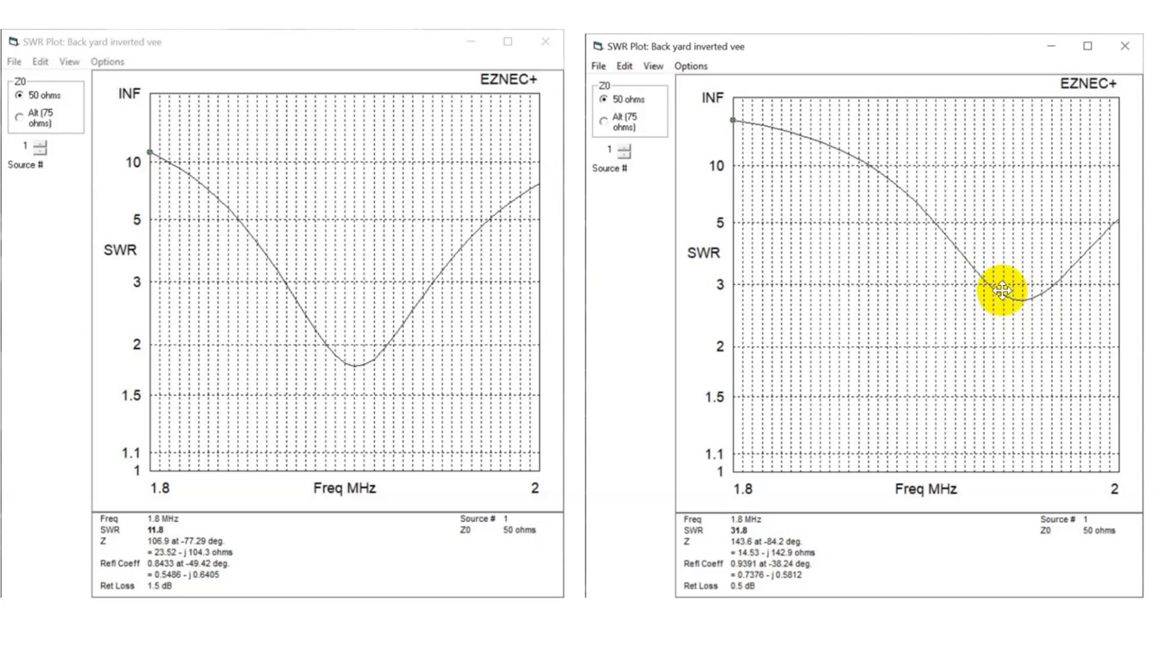
{"action": "mouse_move", "coordinate": [433, 376]}
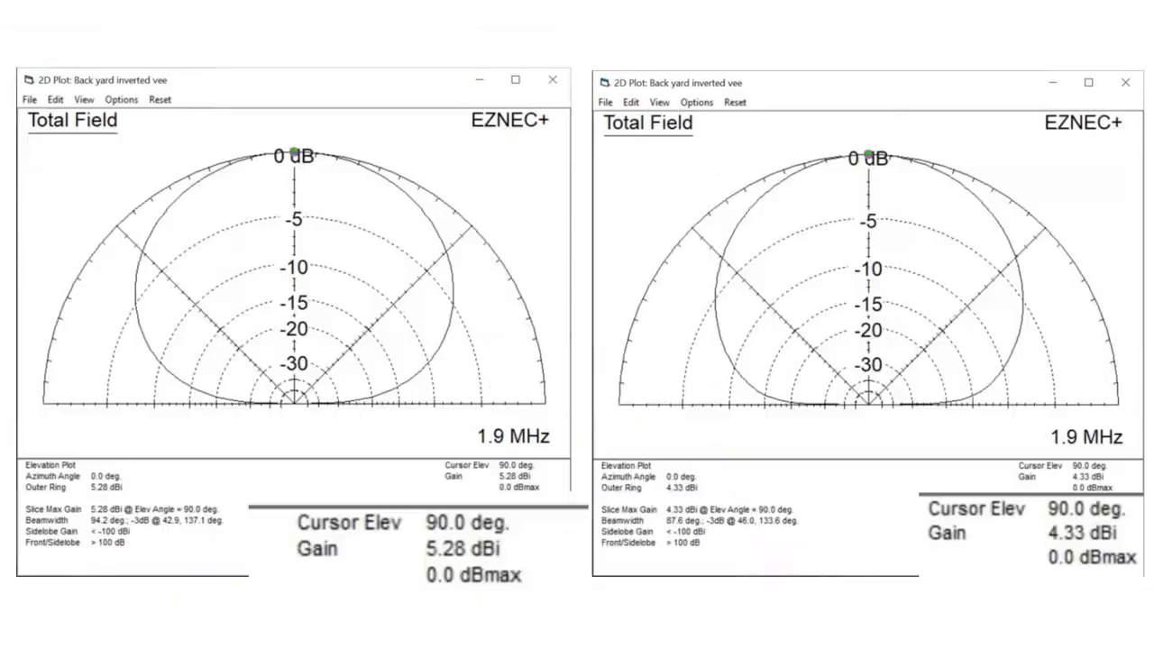
{"action": "mouse_move", "coordinate": [273, 276]}
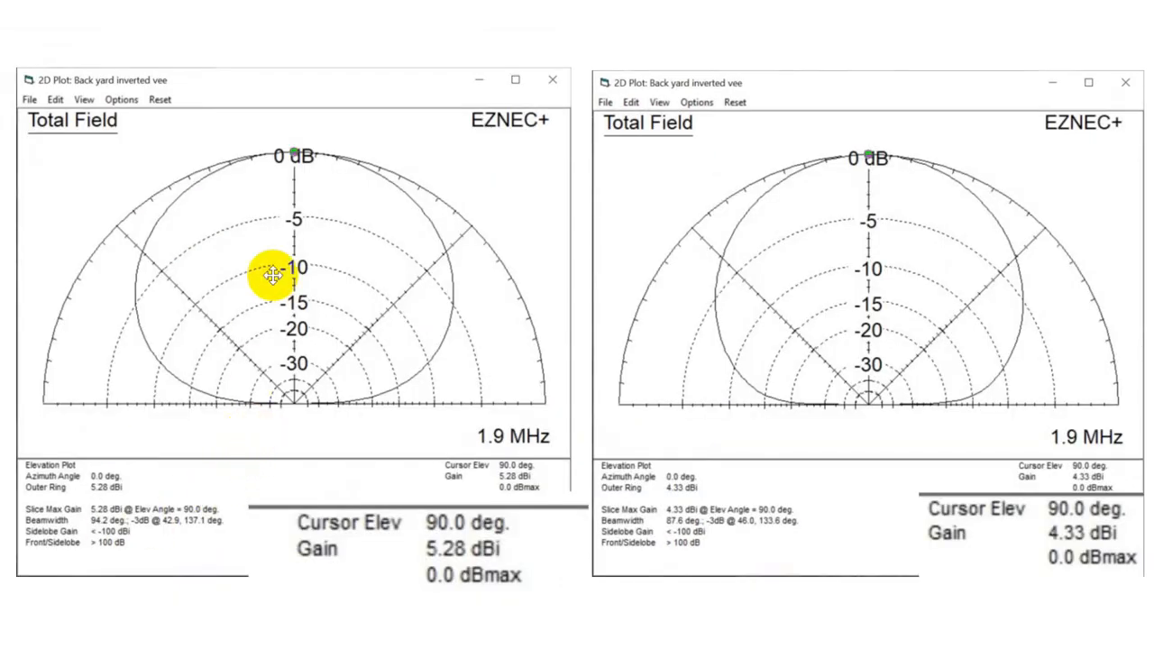
{"action": "mouse_move", "coordinate": [184, 333]}
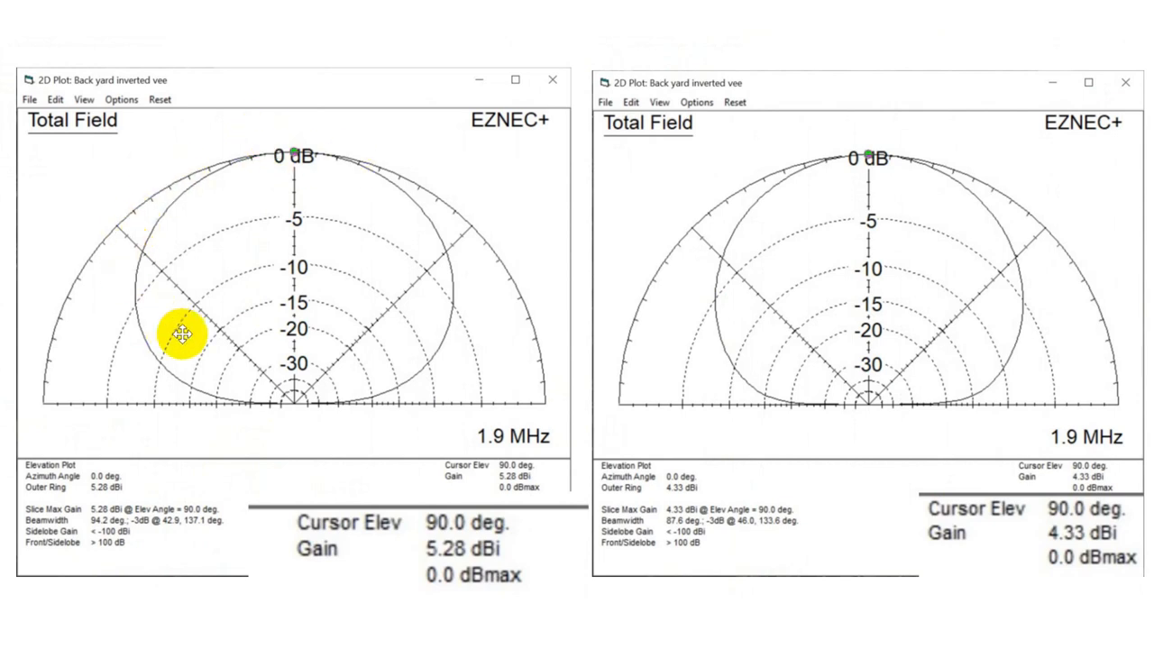
{"action": "mouse_move", "coordinate": [859, 186]}
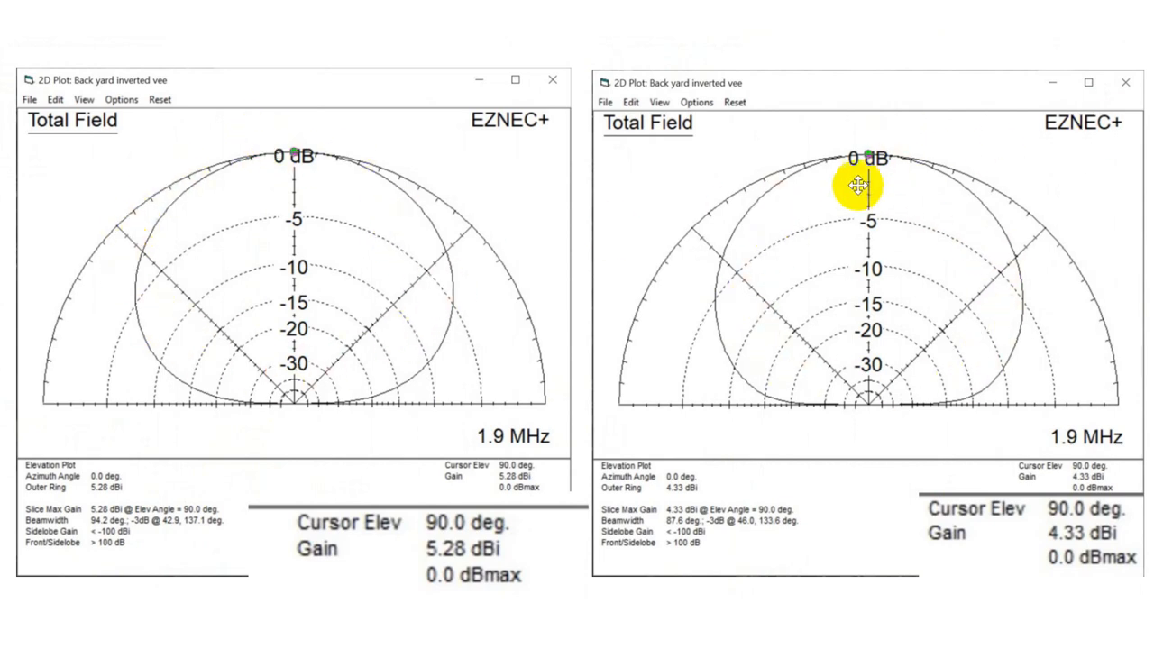
{"action": "mouse_move", "coordinate": [643, 270]}
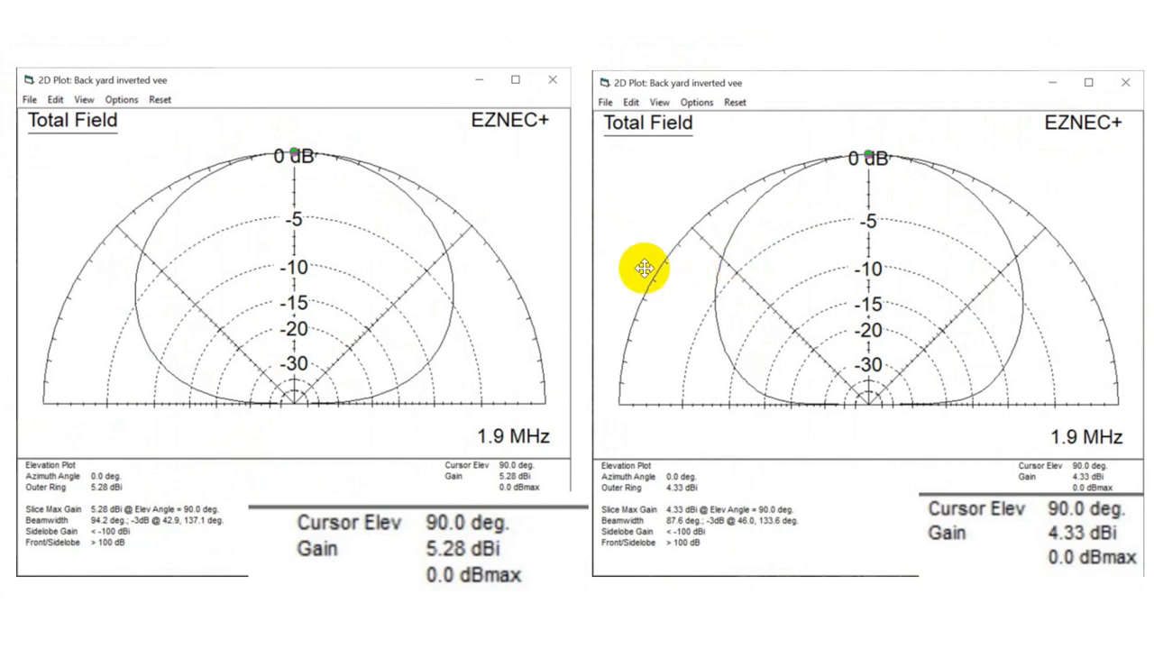
{"action": "mouse_move", "coordinate": [139, 268]}
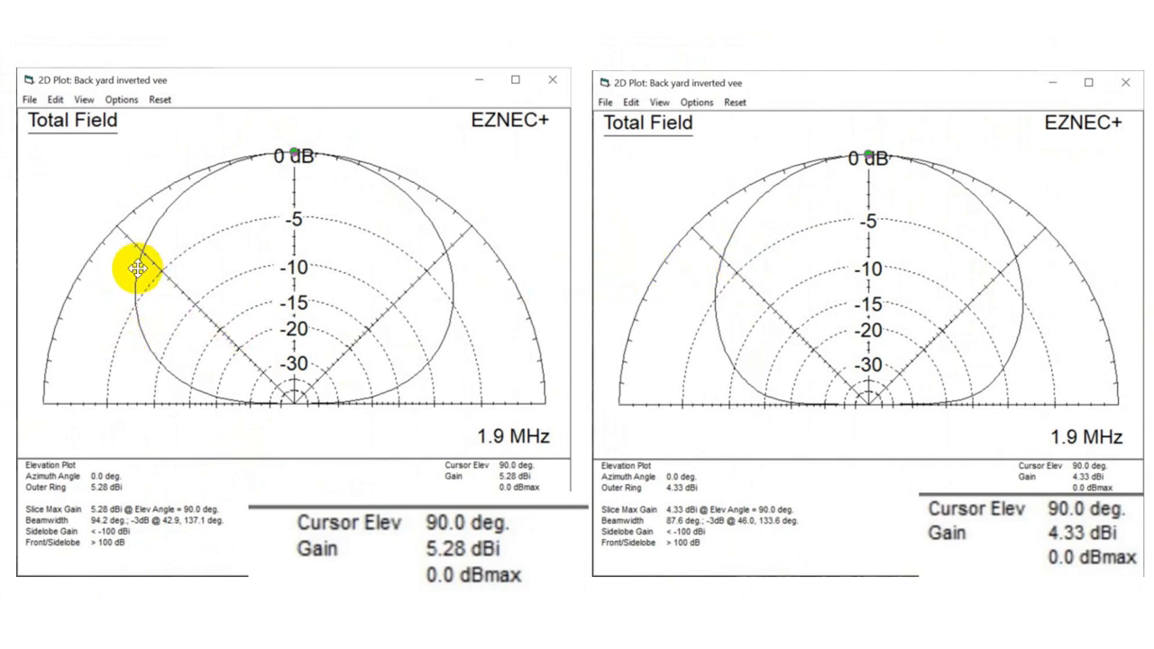
{"action": "mouse_move", "coordinate": [118, 239]}
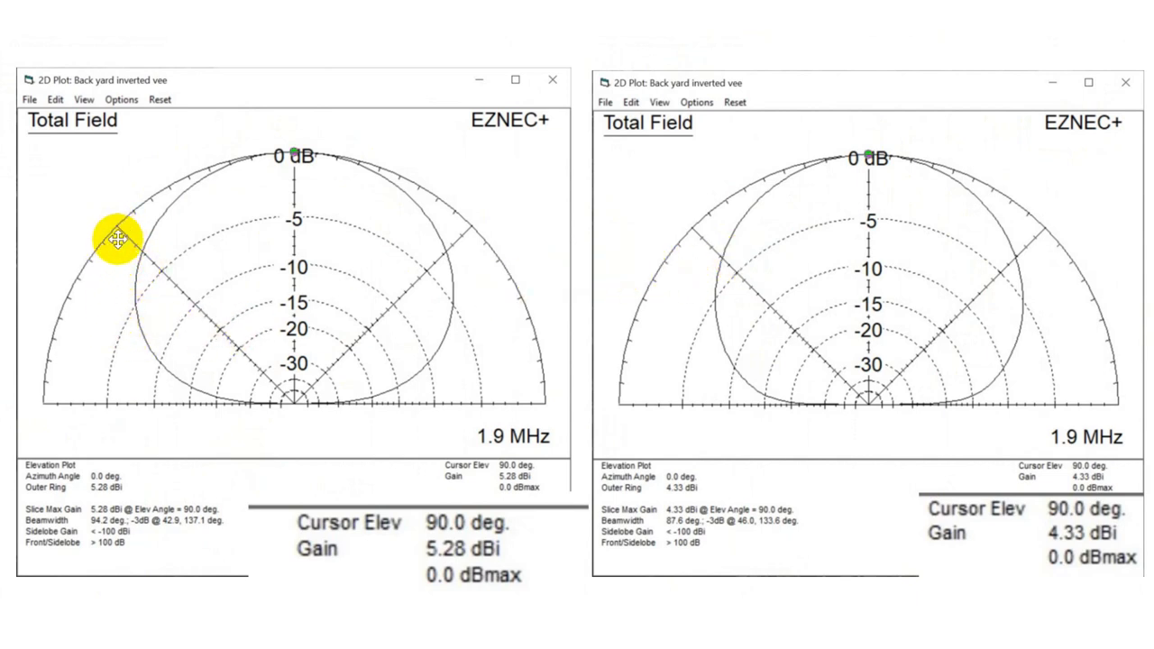
{"action": "mouse_move", "coordinate": [110, 254]}
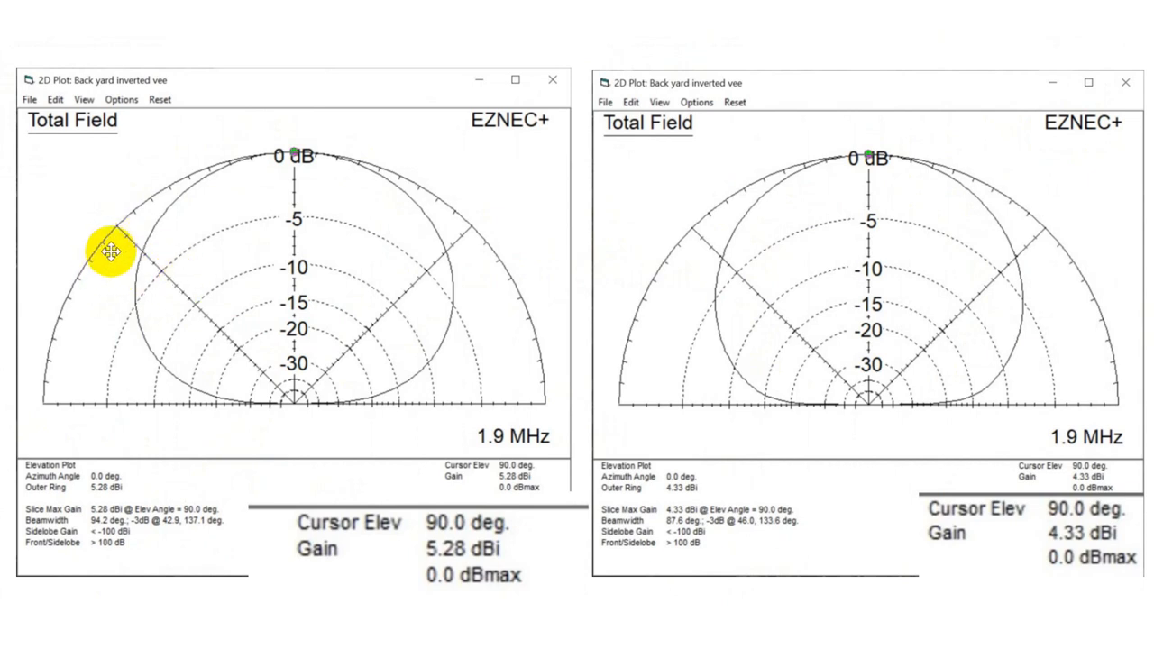
{"action": "mouse_move", "coordinate": [135, 251]}
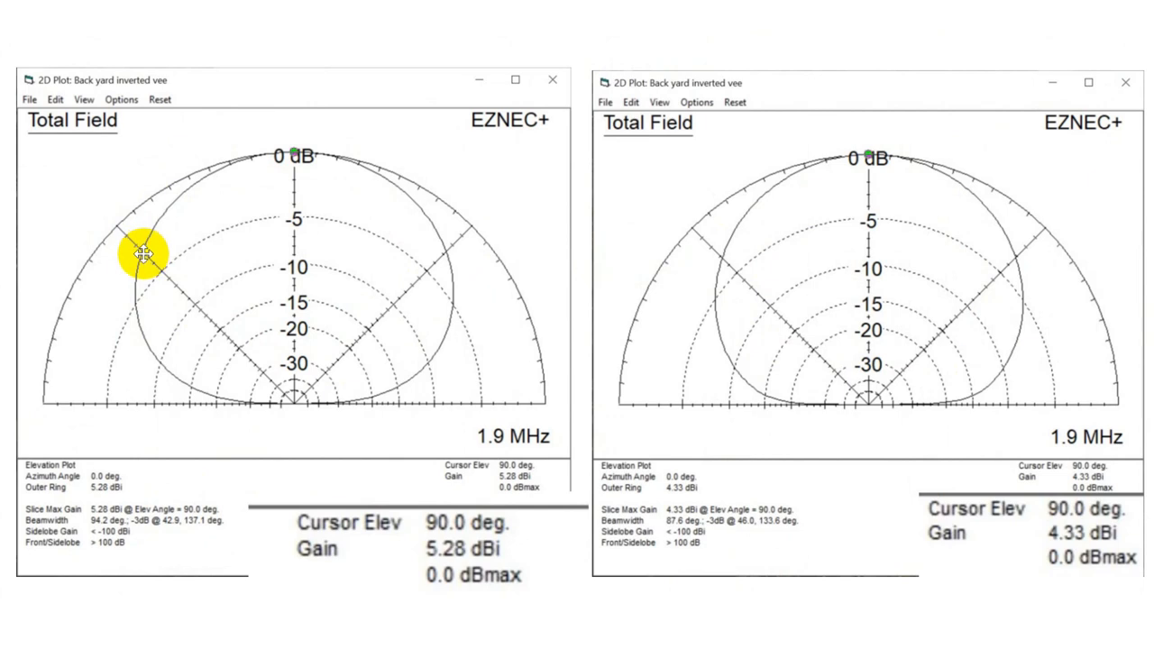
{"action": "mouse_move", "coordinate": [341, 219]}
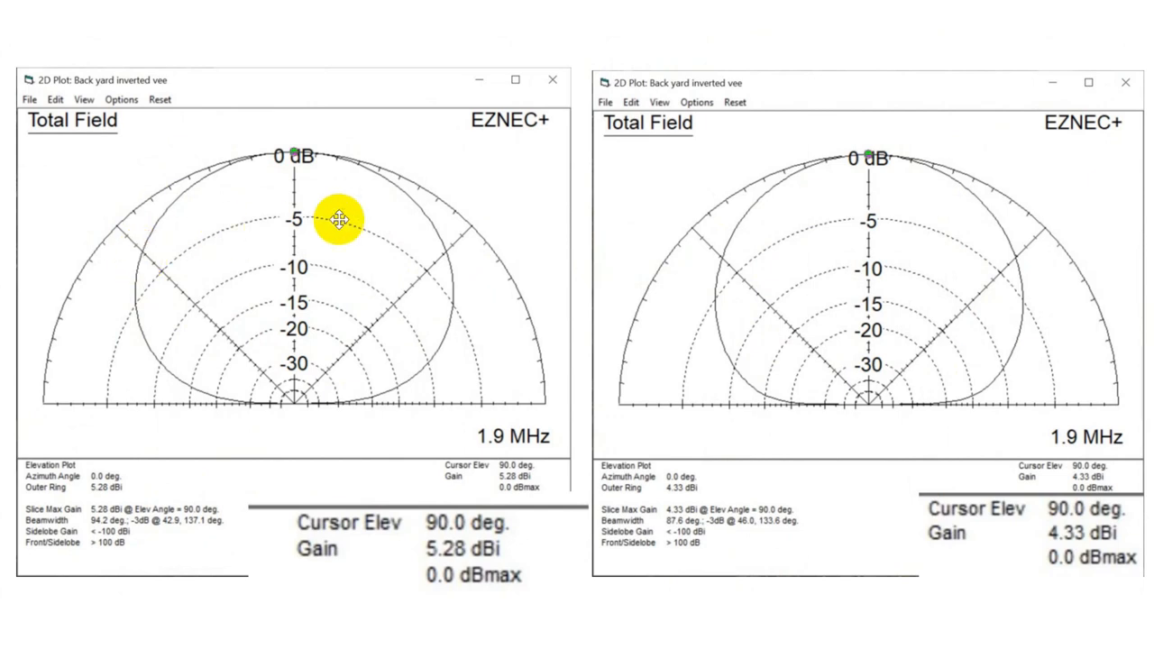
{"action": "mouse_move", "coordinate": [448, 262]}
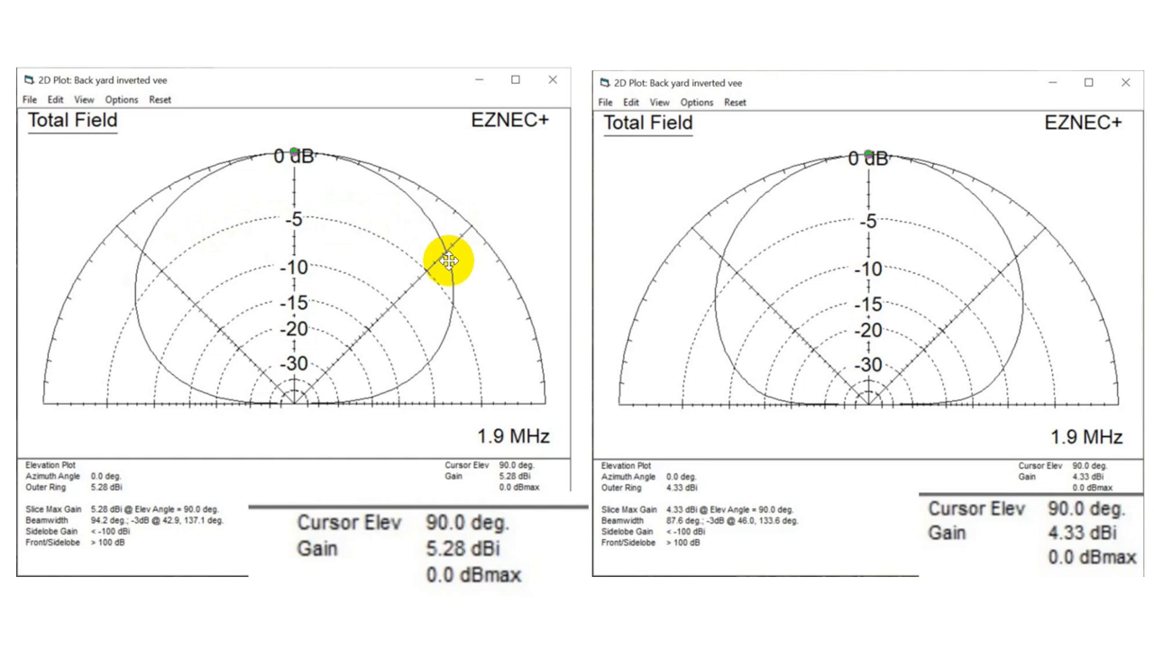
{"action": "mouse_move", "coordinate": [144, 222]}
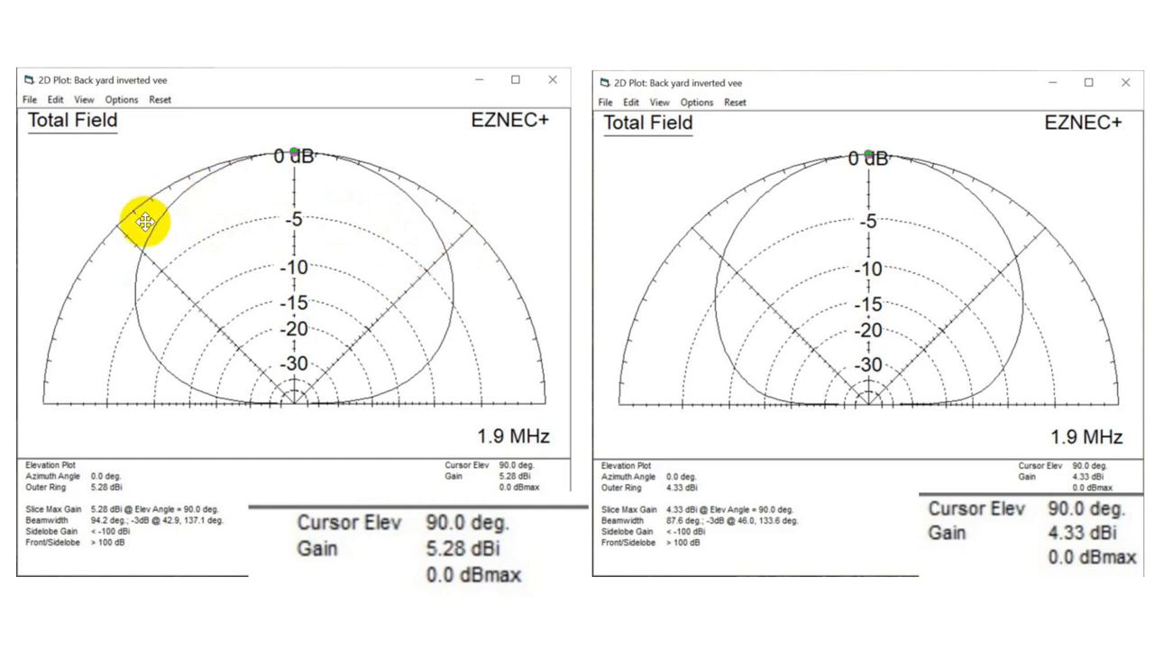
{"action": "mouse_move", "coordinate": [403, 248]}
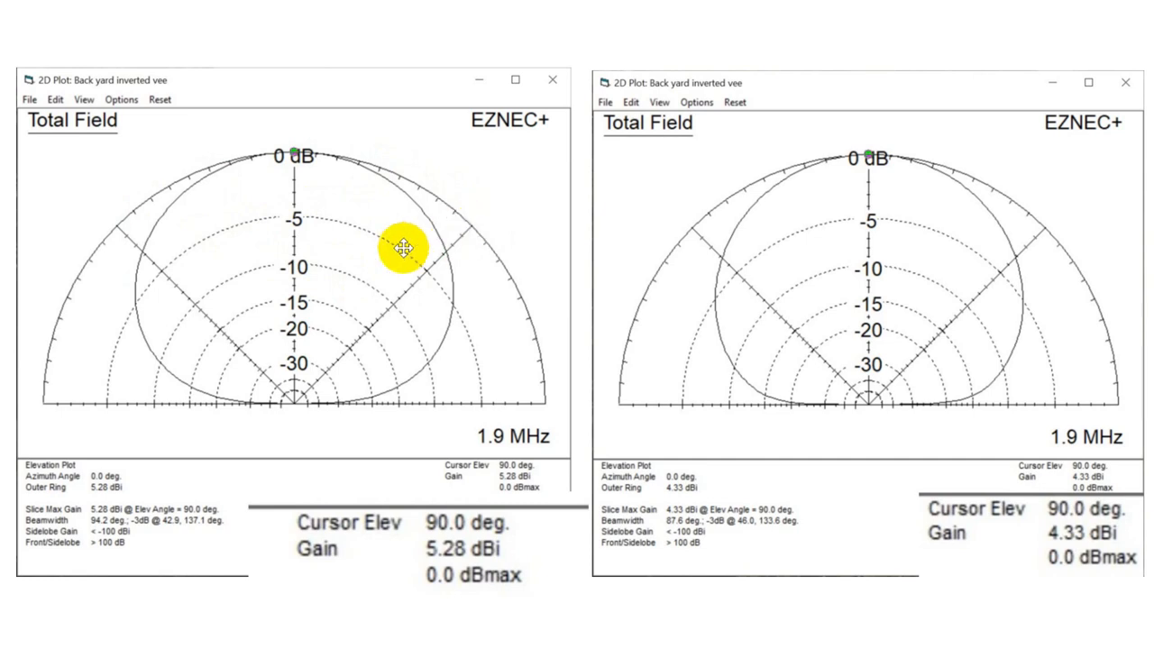
{"action": "mouse_move", "coordinate": [284, 124]}
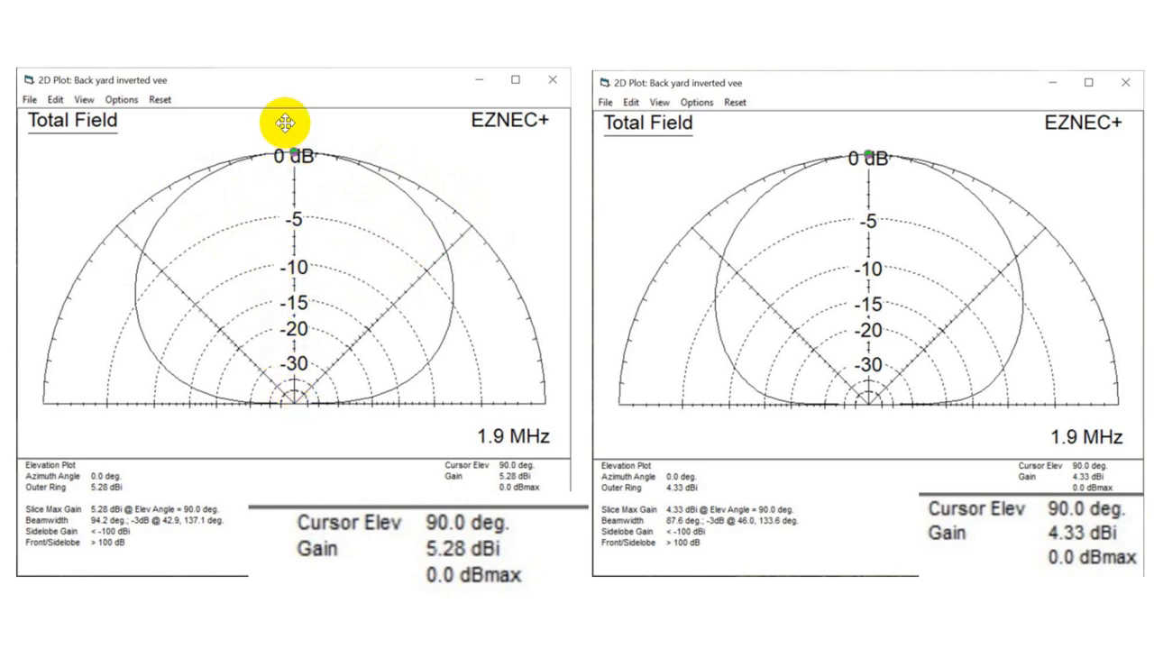
{"action": "mouse_move", "coordinate": [289, 162]}
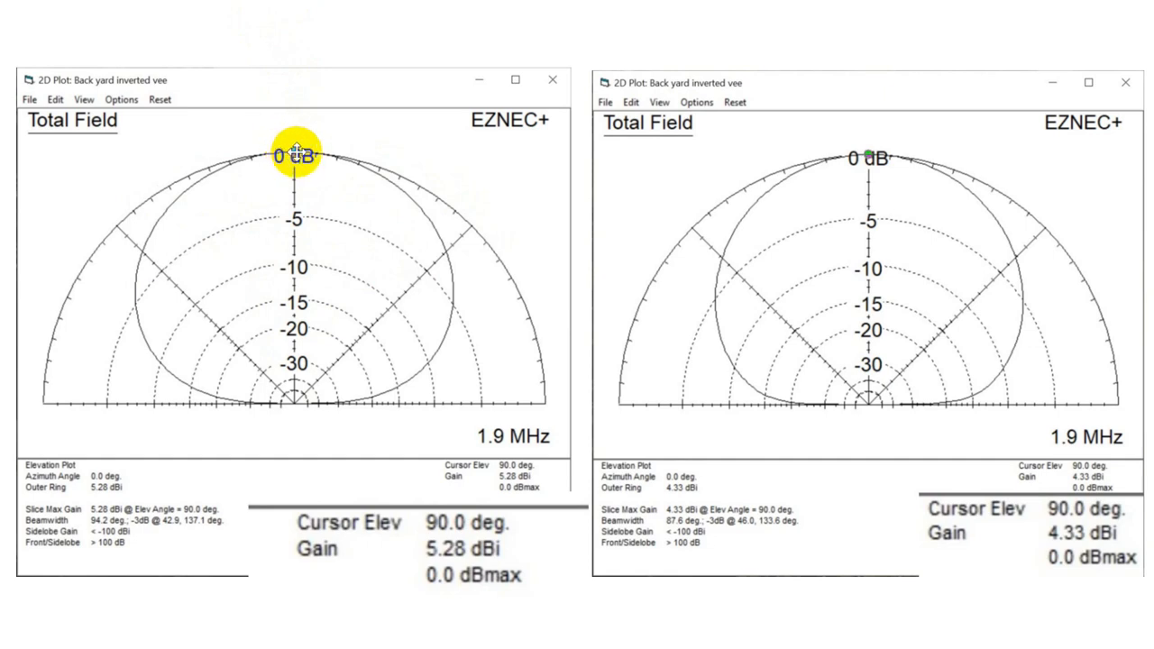
{"action": "mouse_move", "coordinate": [347, 255]}
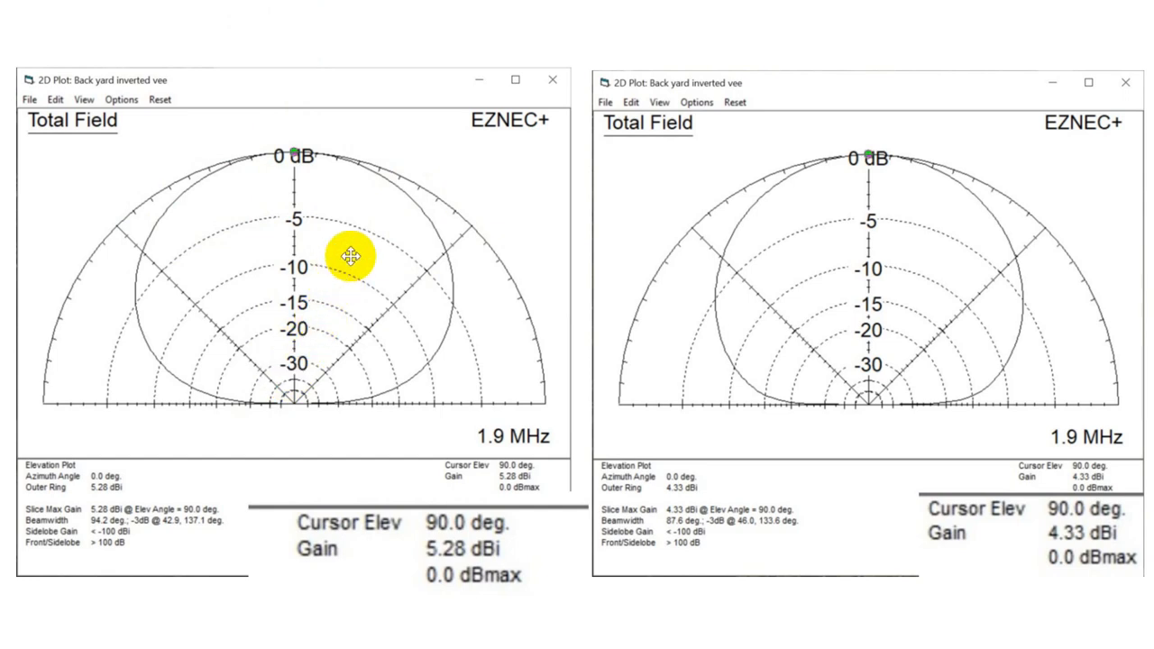
{"action": "mouse_move", "coordinate": [233, 178]}
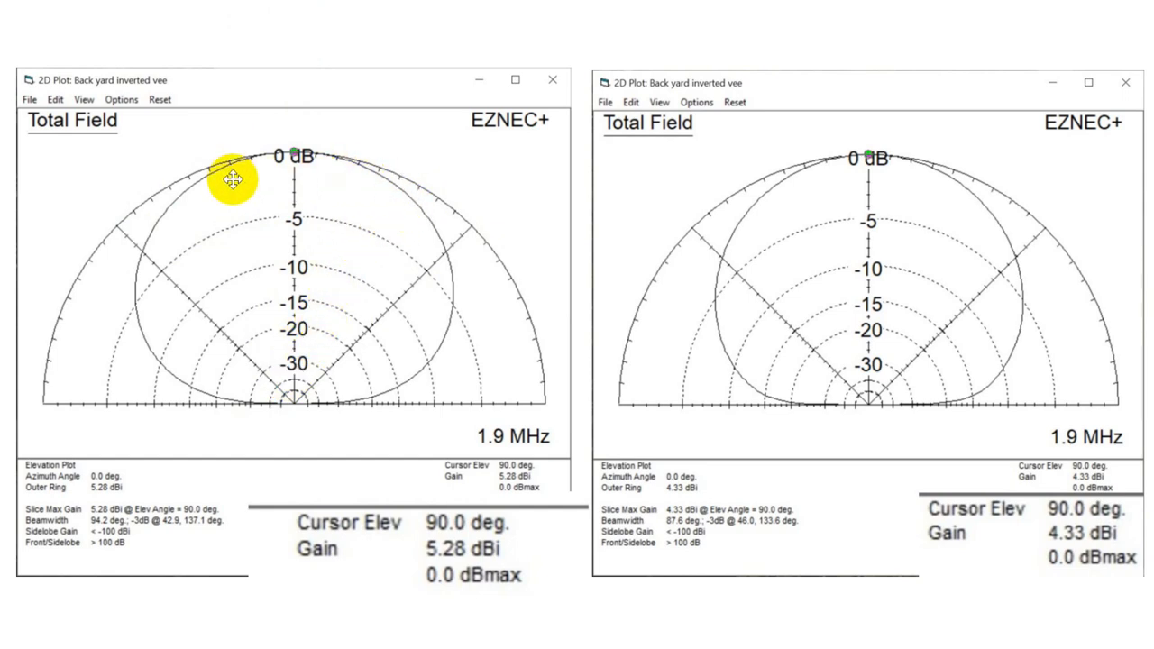
{"action": "mouse_move", "coordinate": [291, 403]}
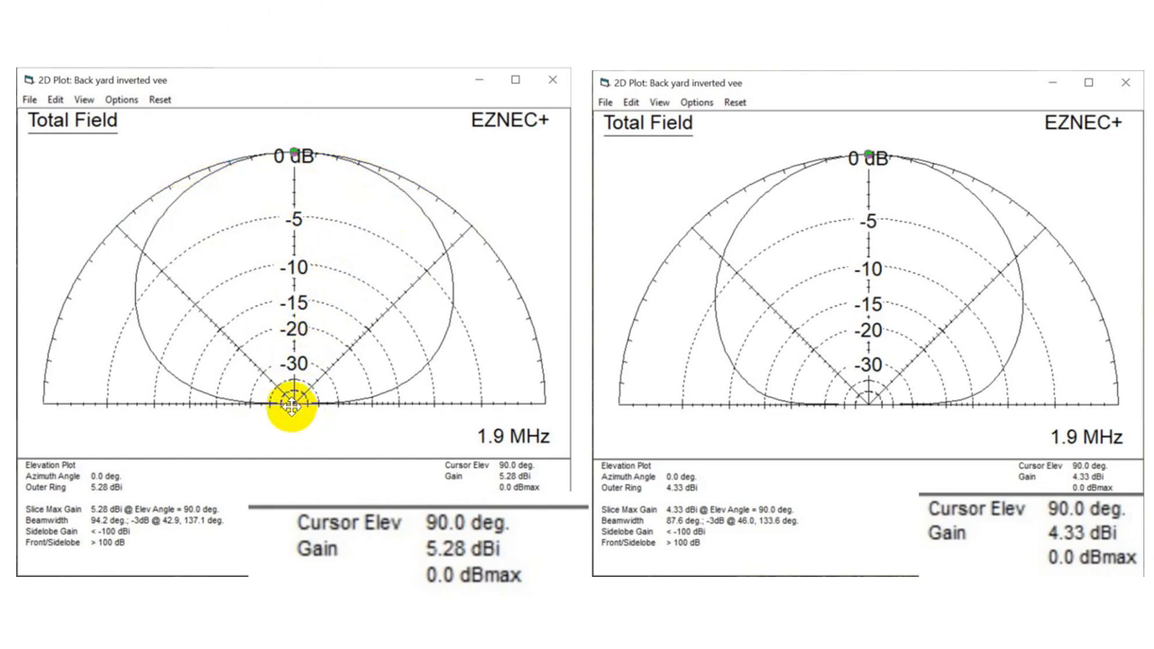
{"action": "mouse_move", "coordinate": [549, 13]}
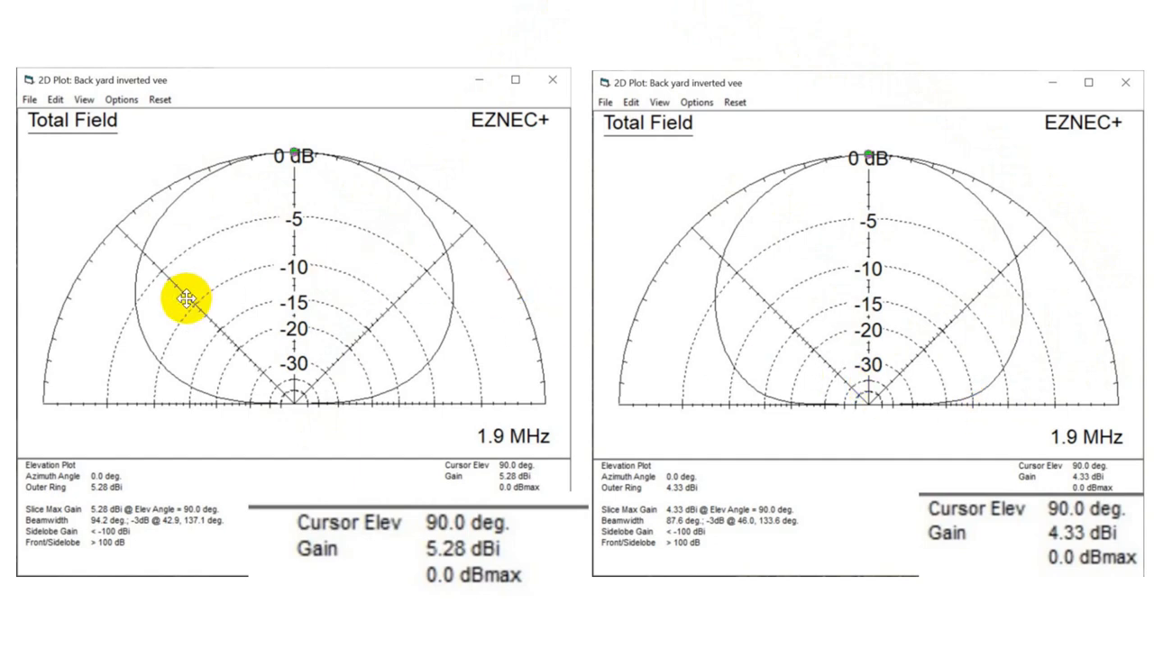
{"action": "mouse_move", "coordinate": [495, 468]}
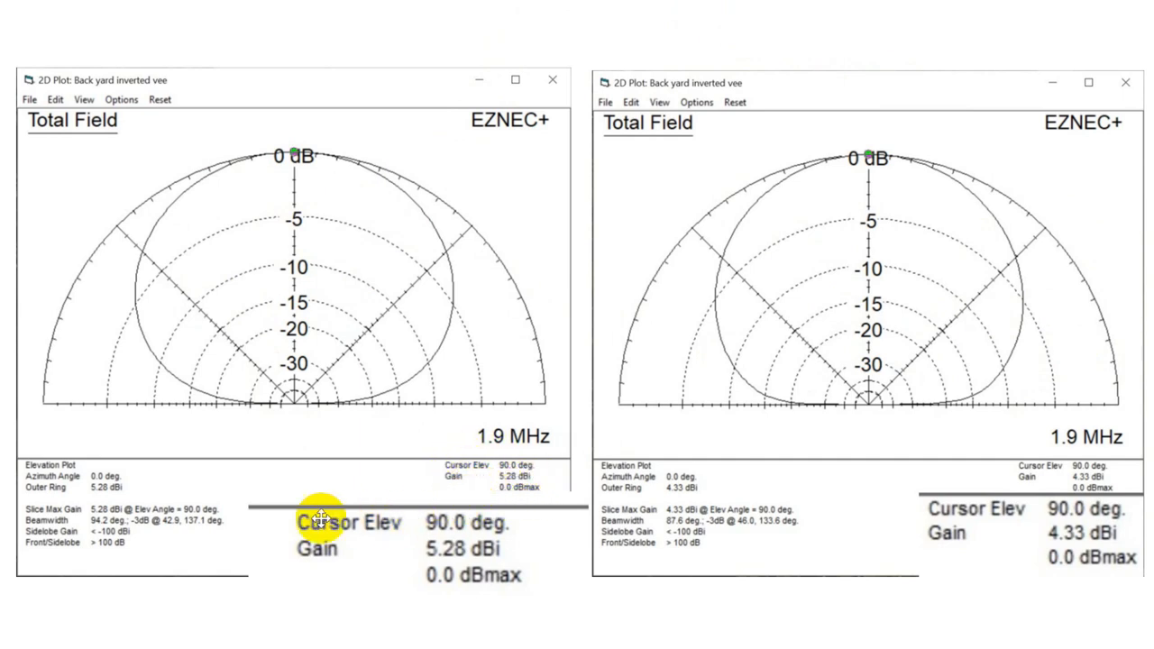
{"action": "mouse_move", "coordinate": [568, 513]}
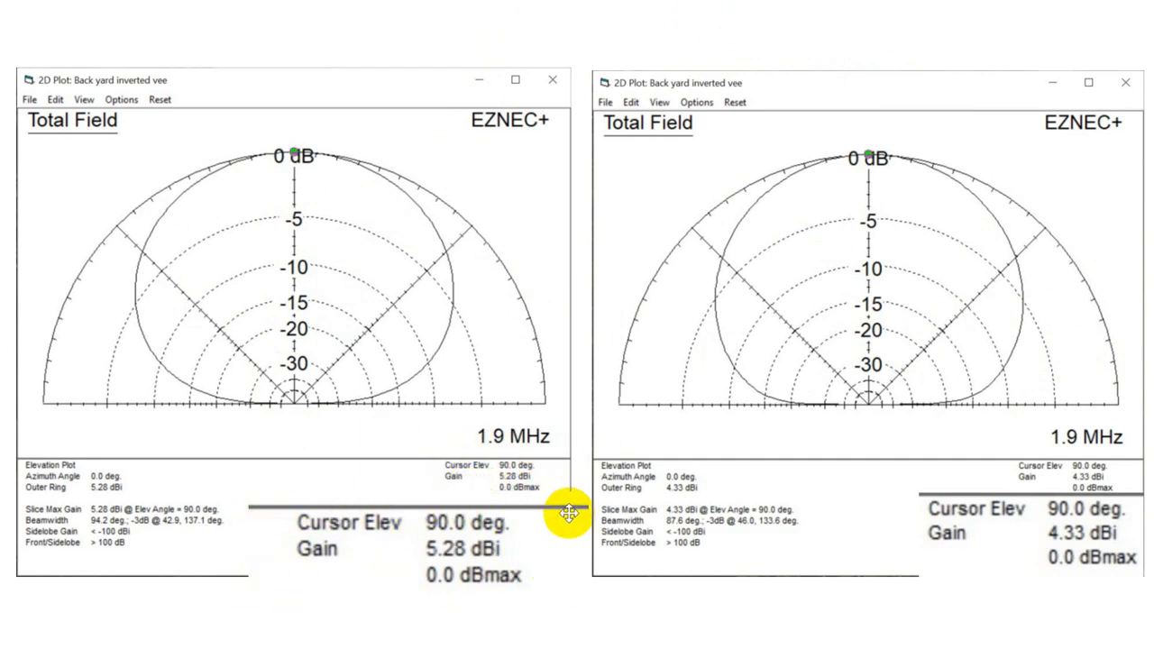
{"action": "mouse_move", "coordinate": [306, 184]}
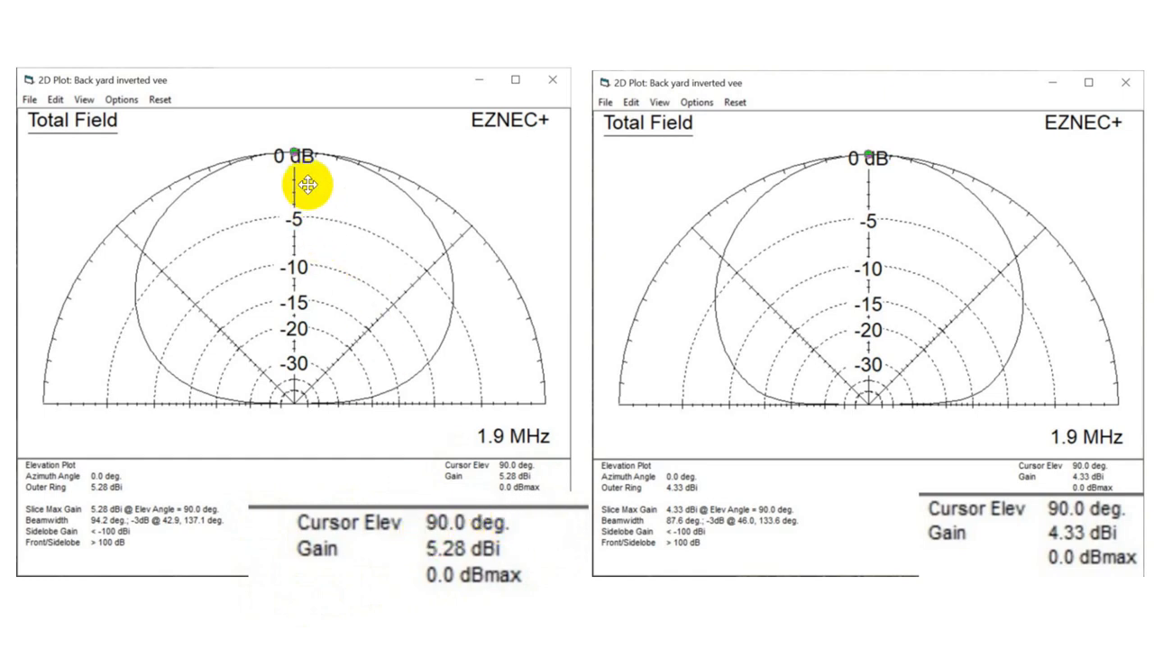
{"action": "mouse_move", "coordinate": [557, 514]}
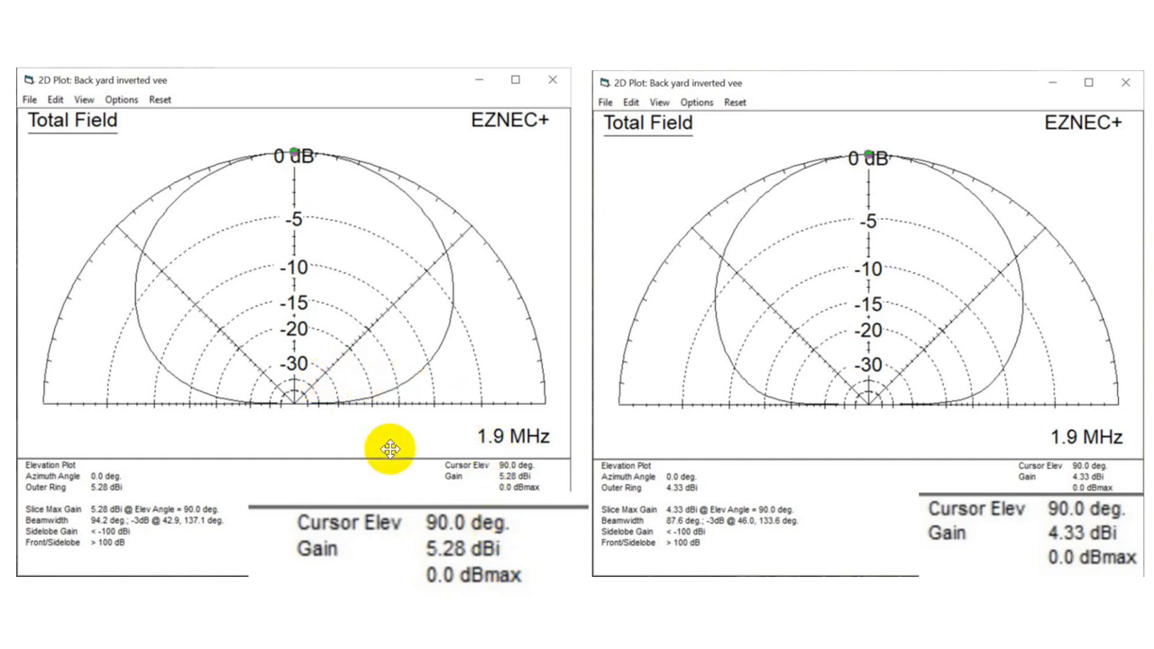
{"action": "mouse_move", "coordinate": [305, 417]}
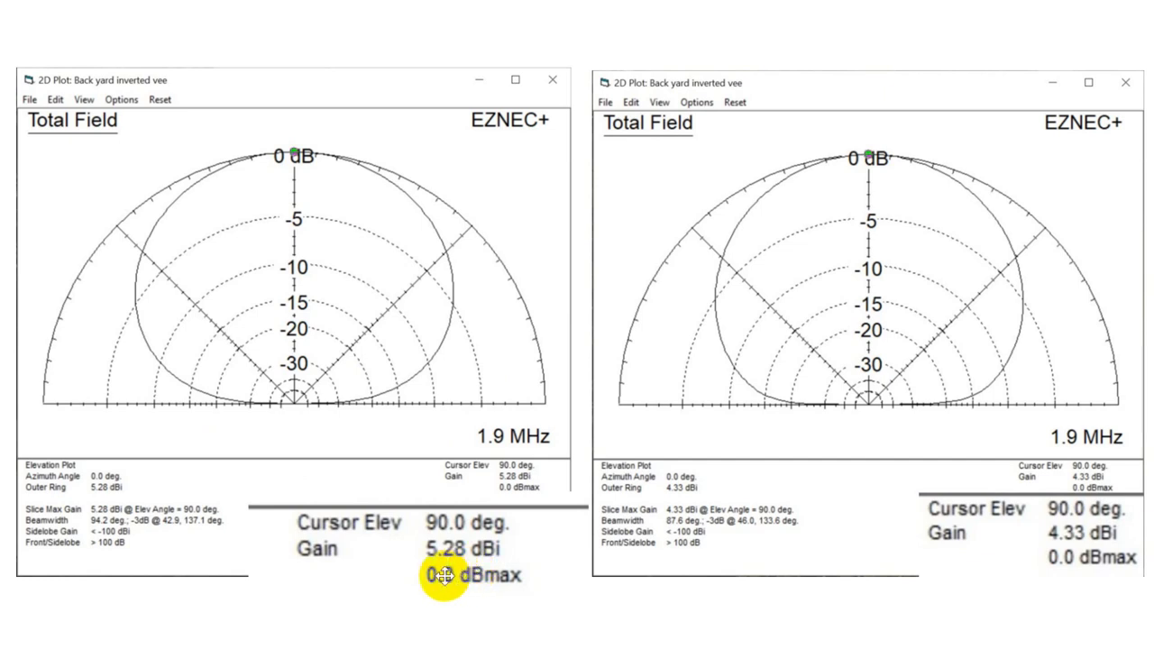
{"action": "mouse_move", "coordinate": [293, 155]}
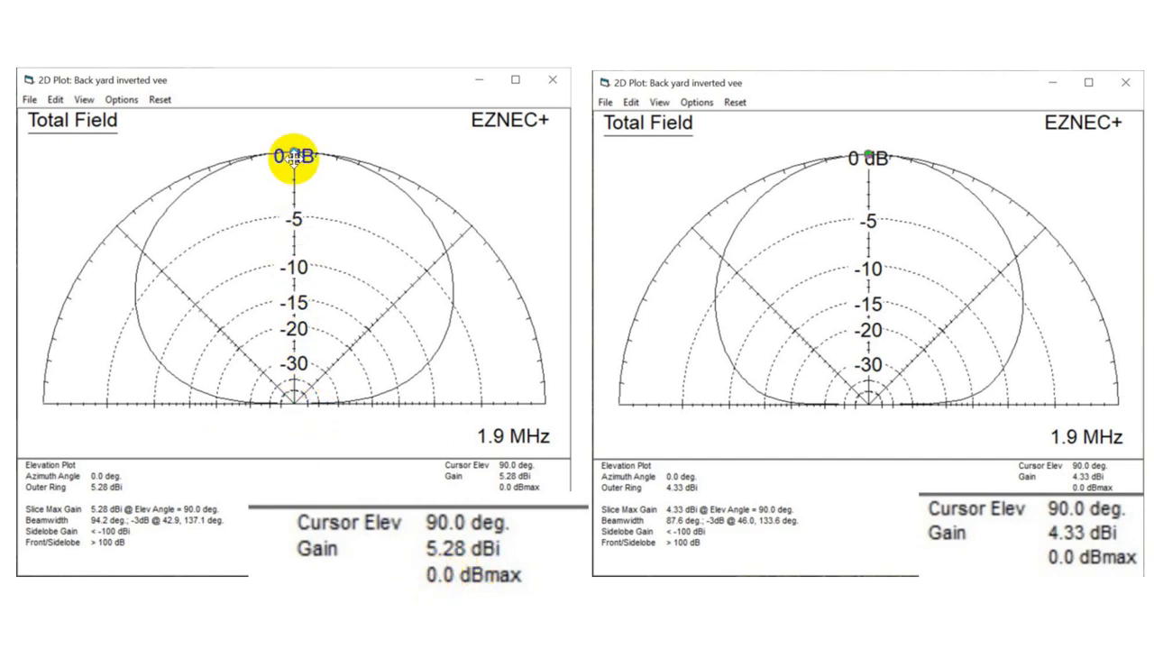
{"action": "mouse_move", "coordinate": [135, 251]}
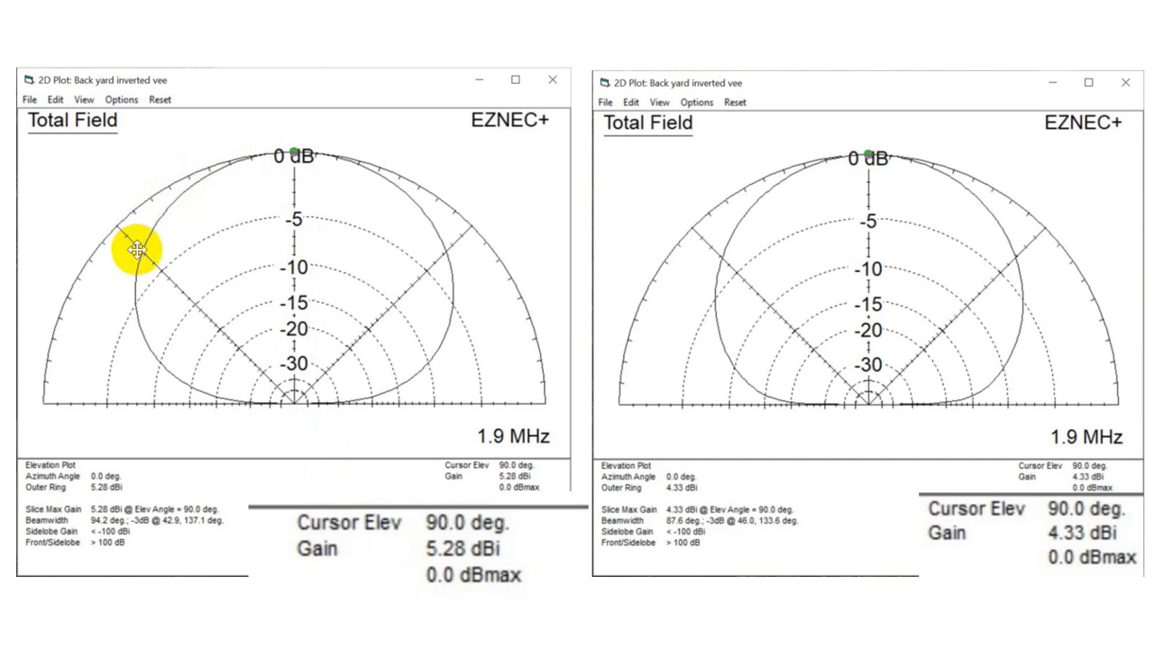
{"action": "mouse_move", "coordinate": [441, 261]}
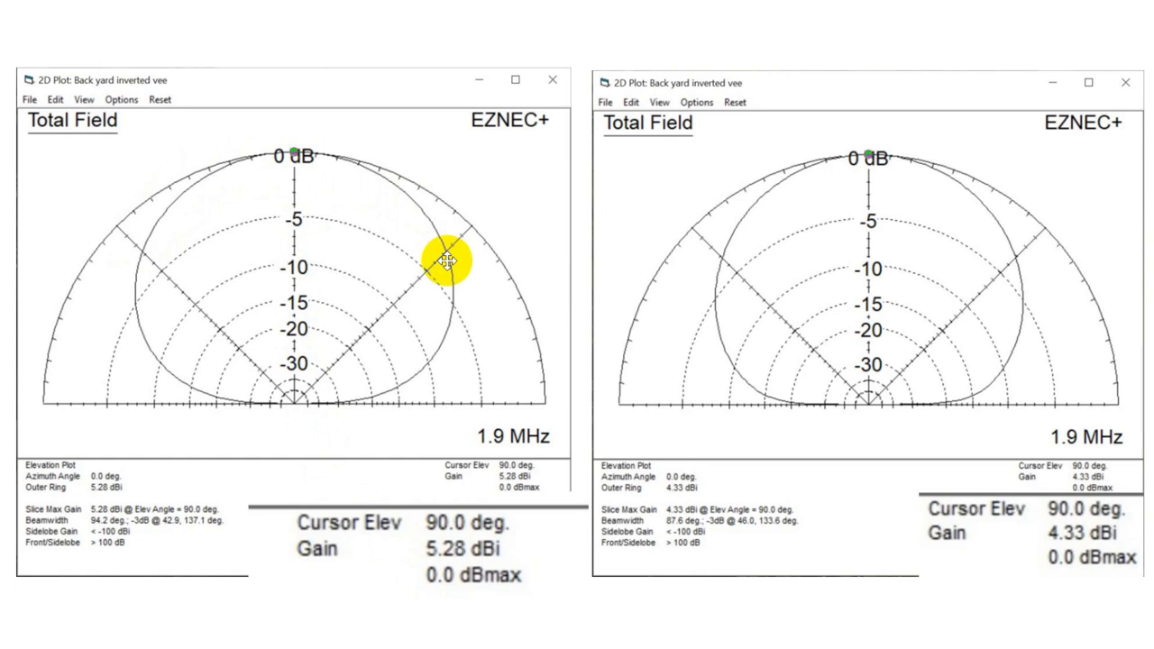
{"action": "mouse_move", "coordinate": [194, 186]}
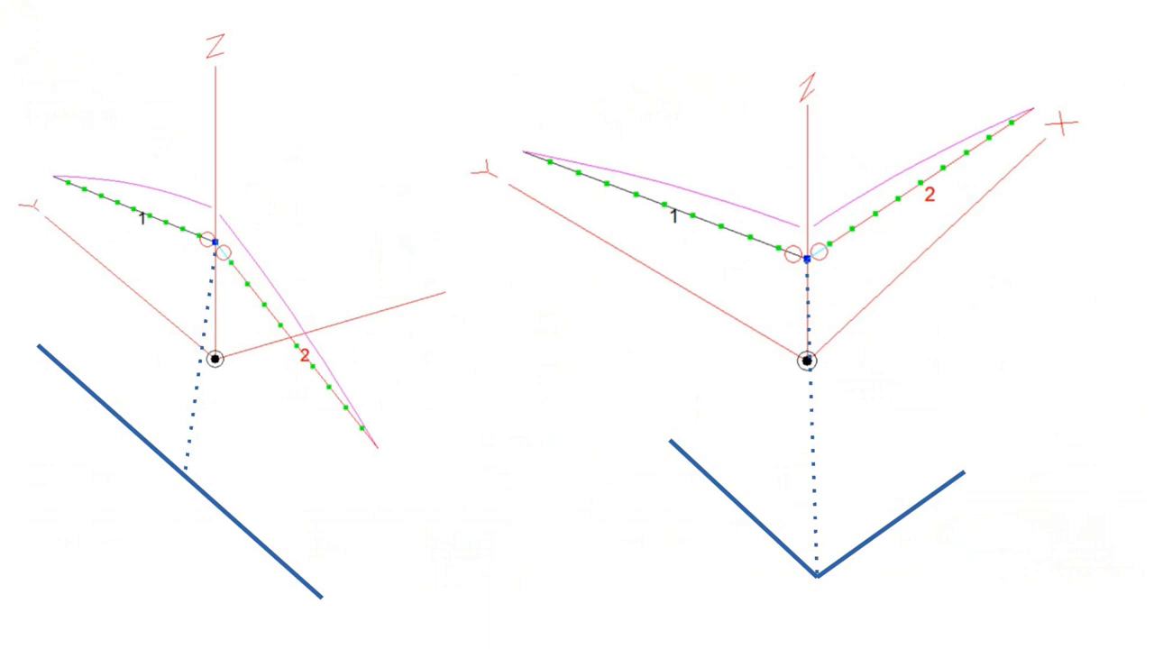
{"action": "mouse_move", "coordinate": [914, 222]}
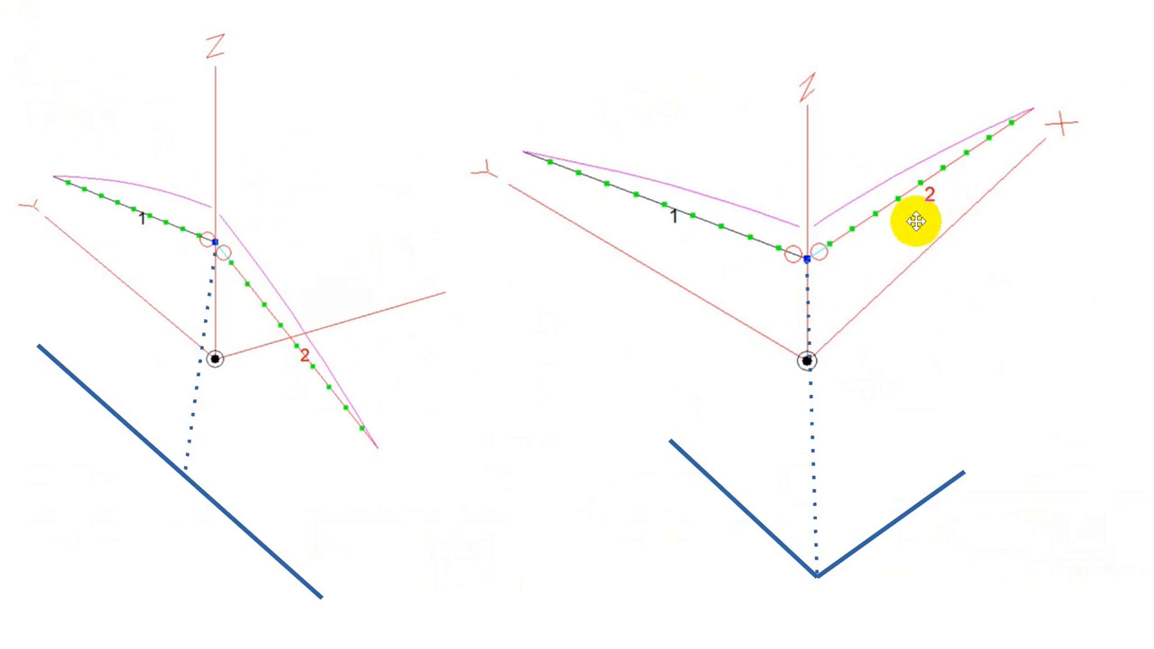
{"action": "mouse_move", "coordinate": [944, 358]}
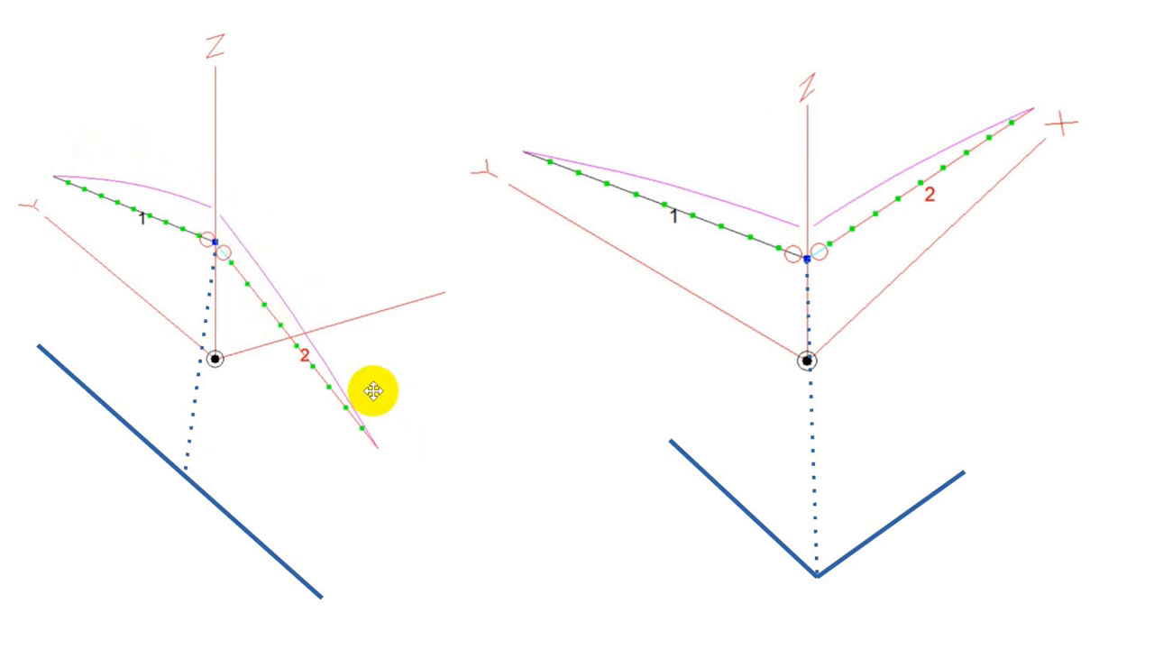
{"action": "mouse_move", "coordinate": [415, 284]}
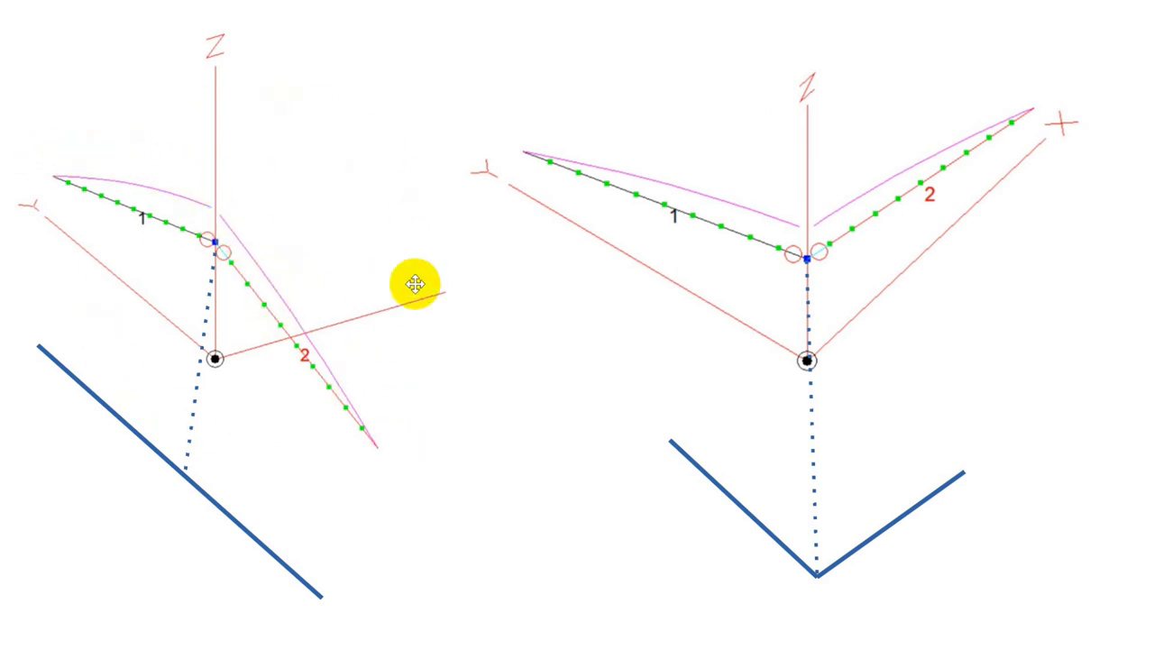
{"action": "mouse_move", "coordinate": [236, 329]}
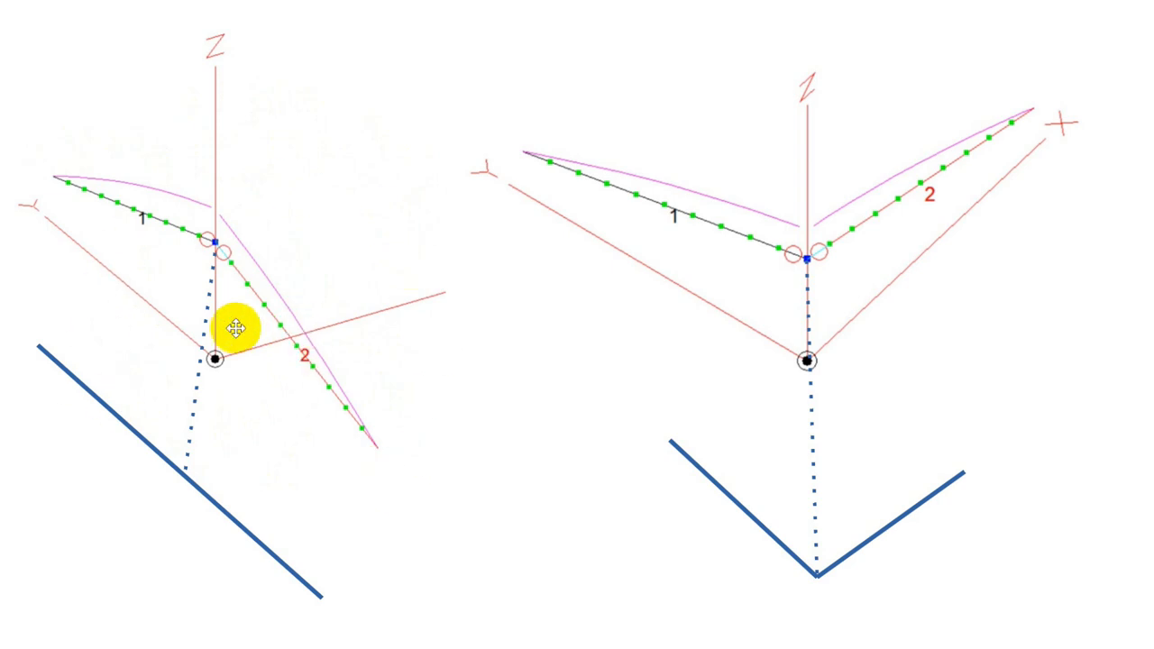
{"action": "mouse_move", "coordinate": [288, 286]}
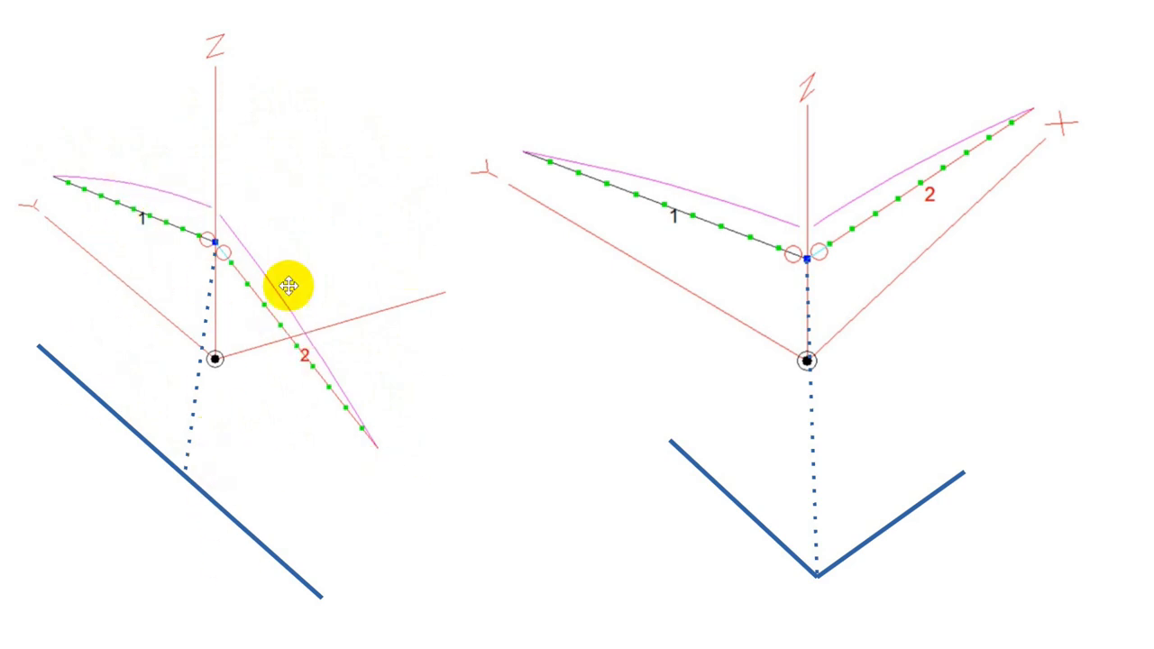
{"action": "mouse_move", "coordinate": [1072, 127]}
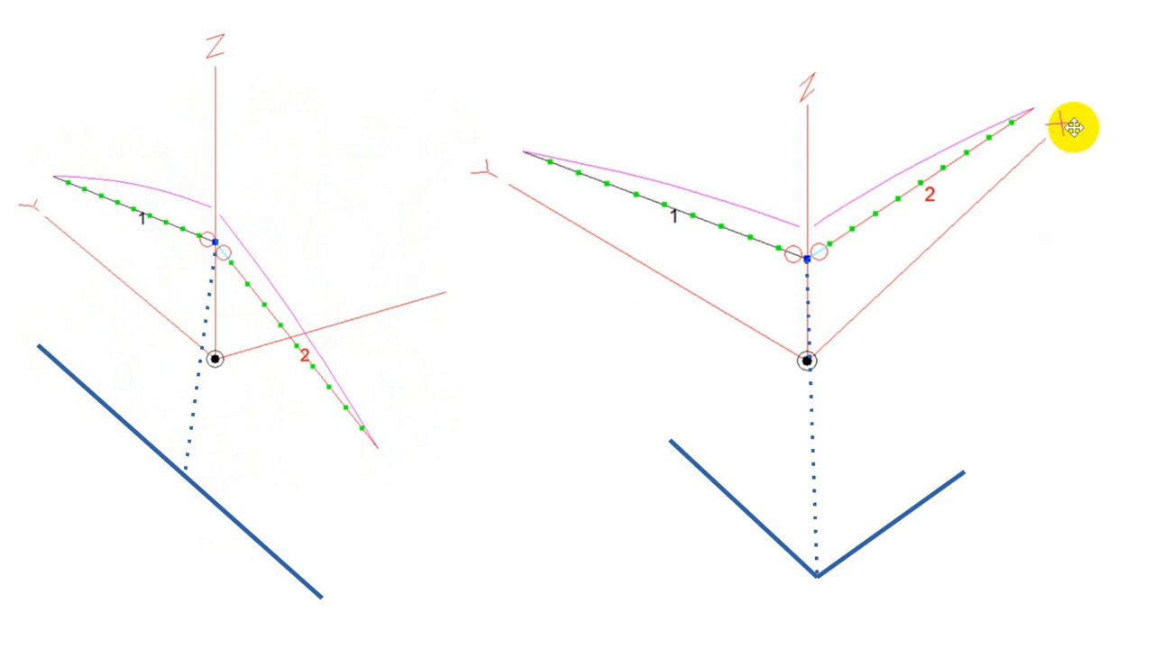
{"action": "mouse_move", "coordinate": [822, 171]}
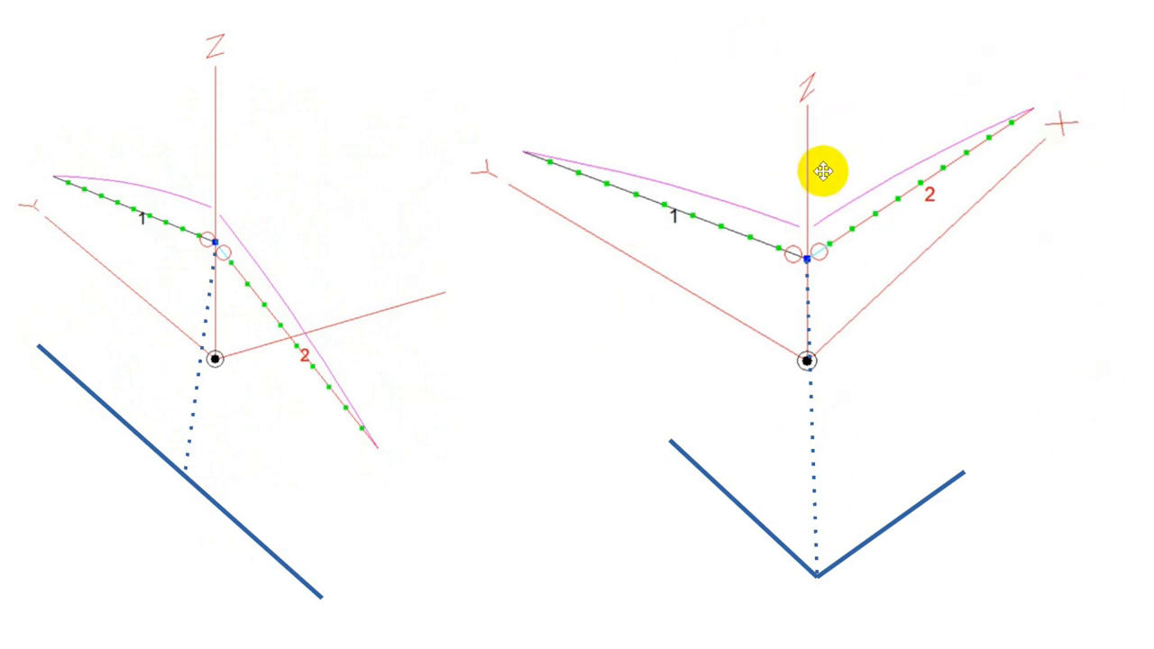
{"action": "mouse_move", "coordinate": [642, 259]}
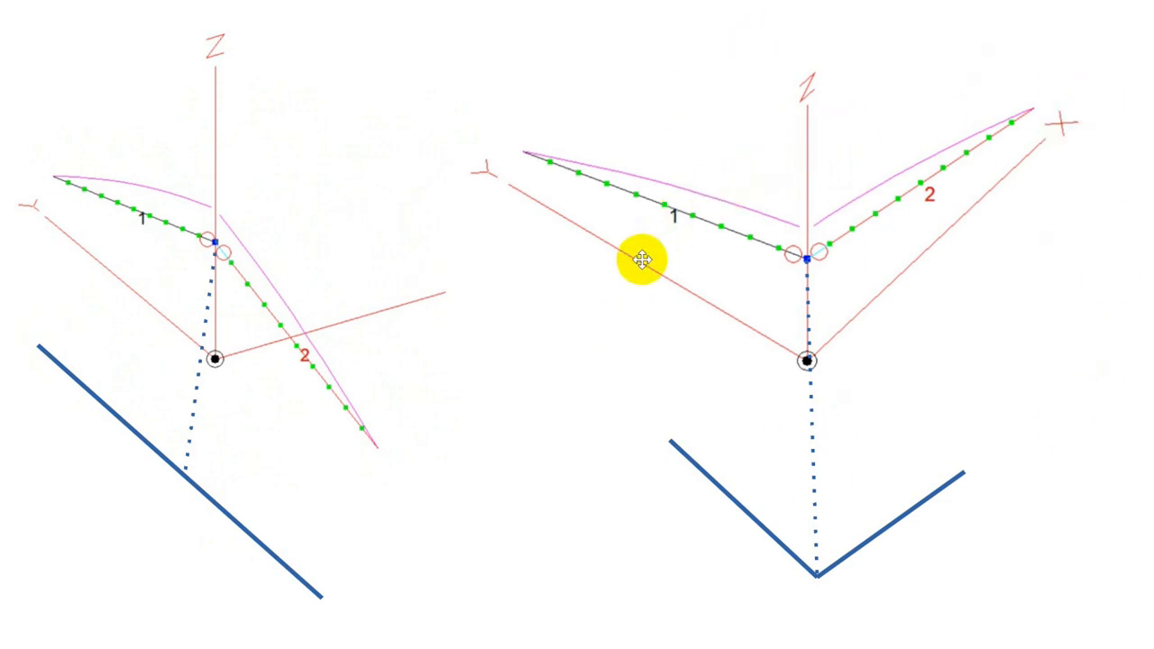
{"action": "mouse_move", "coordinate": [808, 204]}
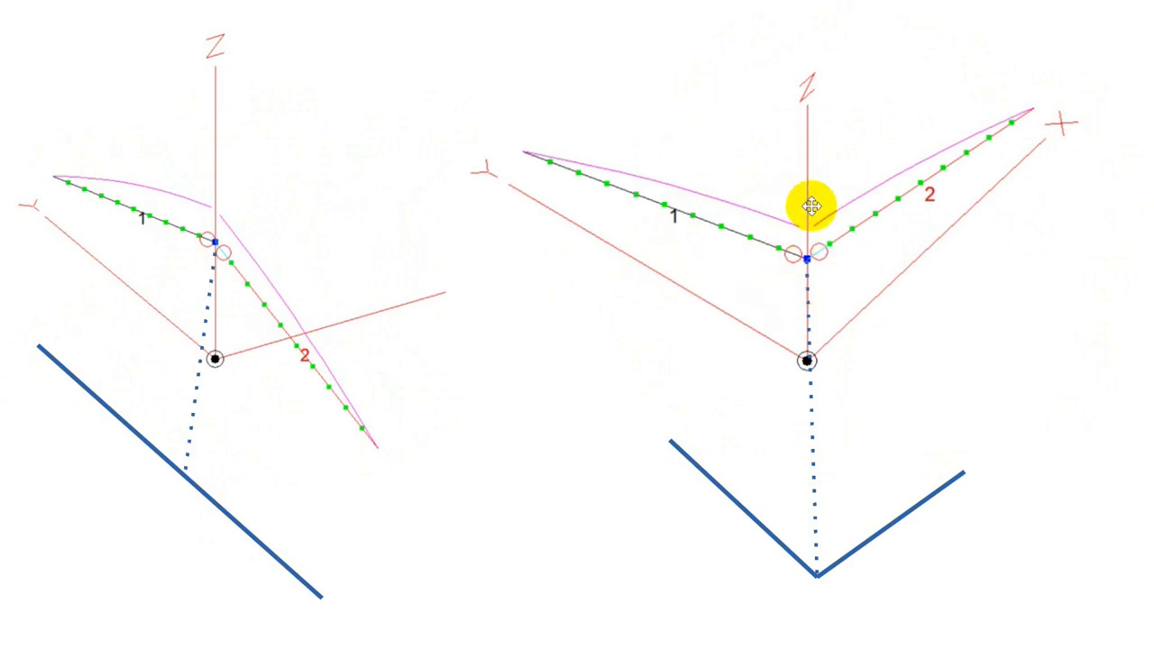
{"action": "mouse_move", "coordinate": [816, 413]}
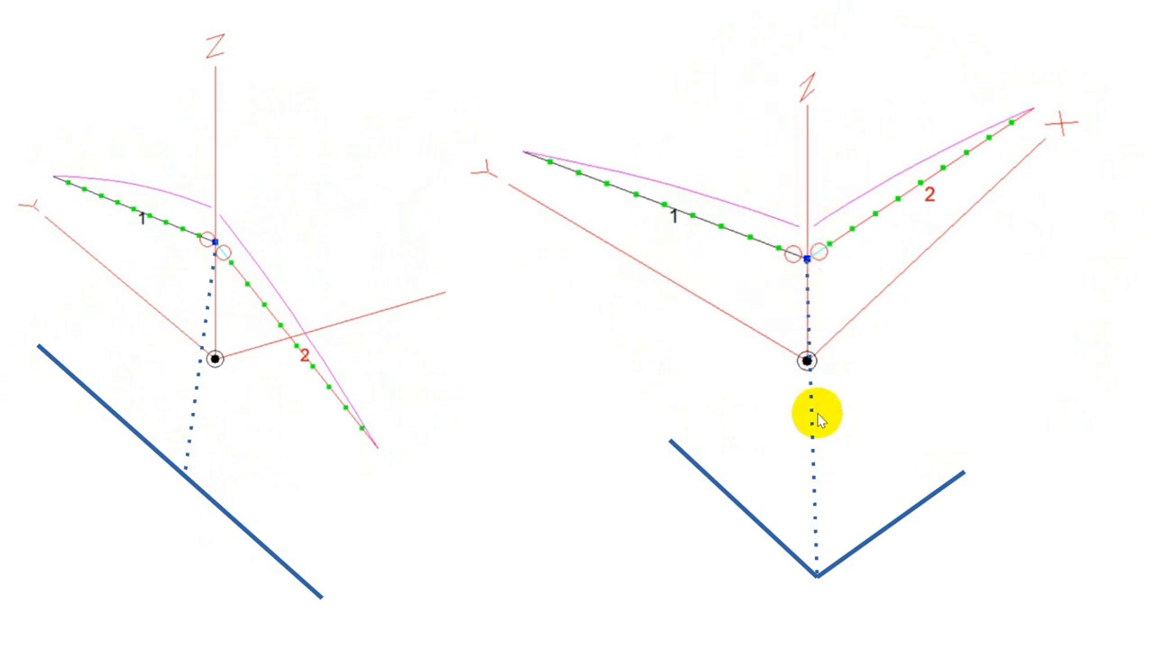
{"action": "mouse_move", "coordinate": [450, 477]}
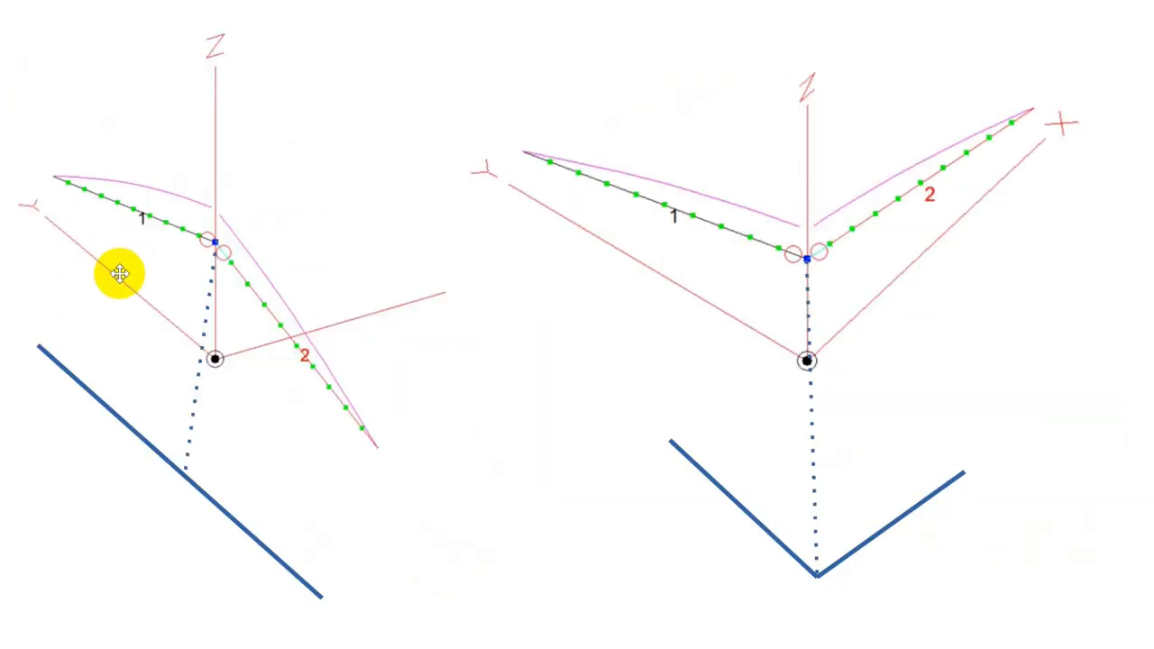
{"action": "mouse_move", "coordinate": [230, 430]}
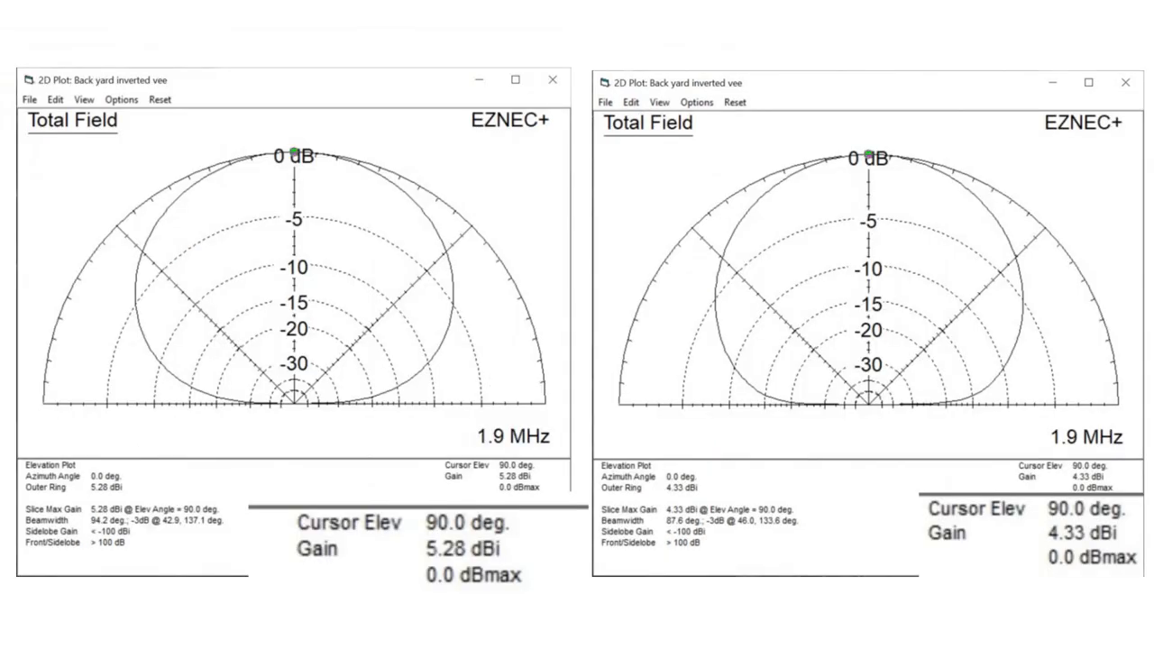
{"action": "mouse_move", "coordinate": [793, 144]}
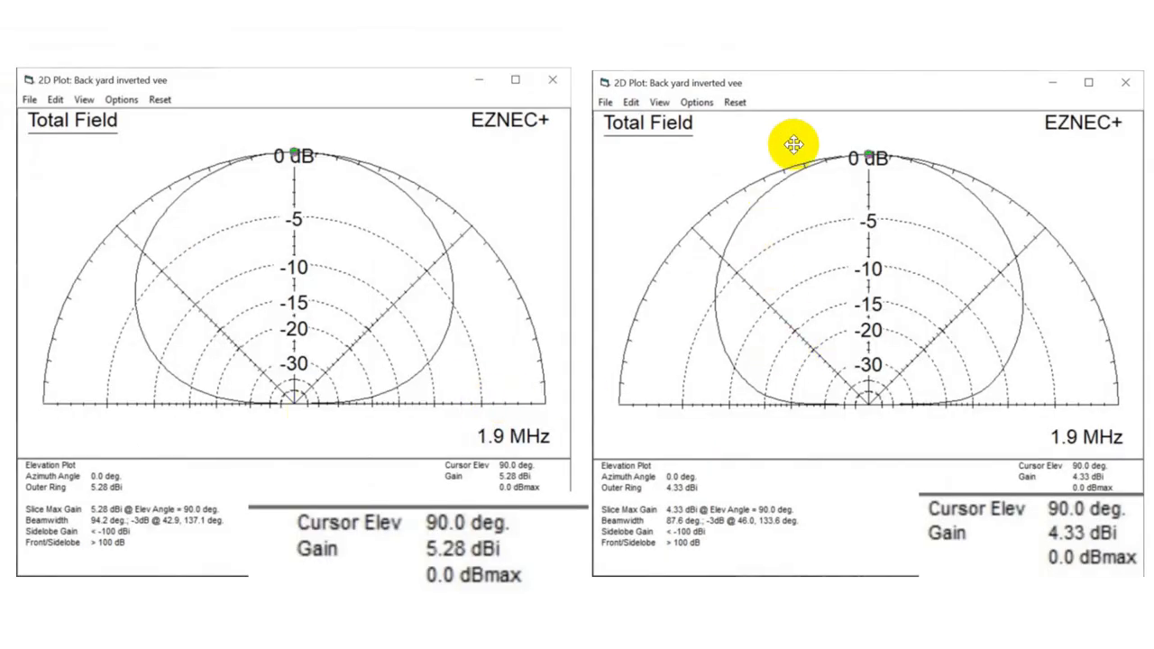